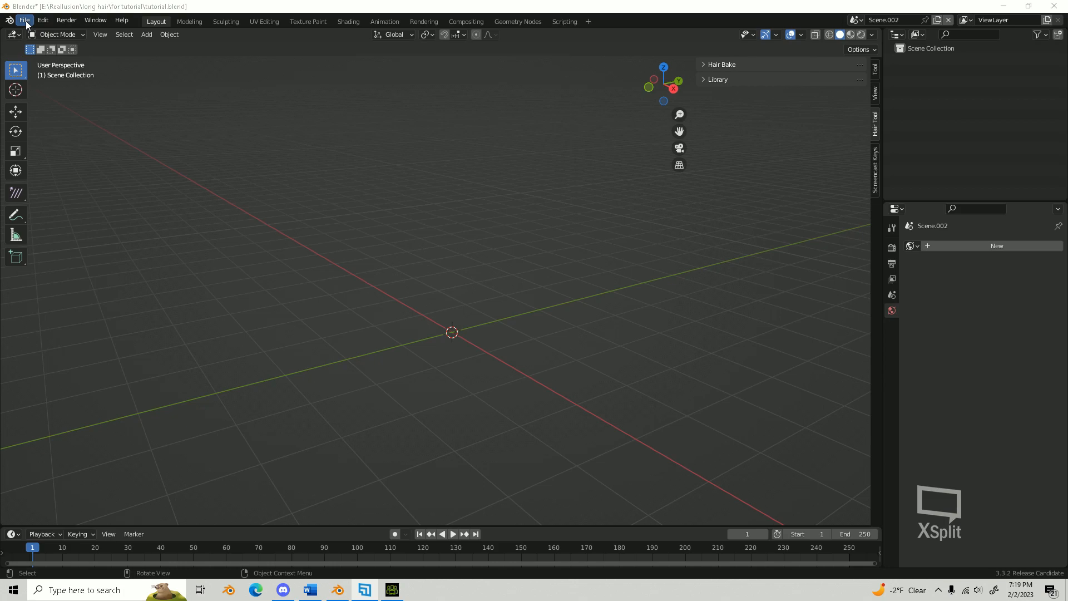
Step: Import character.fbx so the short-haired head and scalp appear in the scene
click(23, 20)
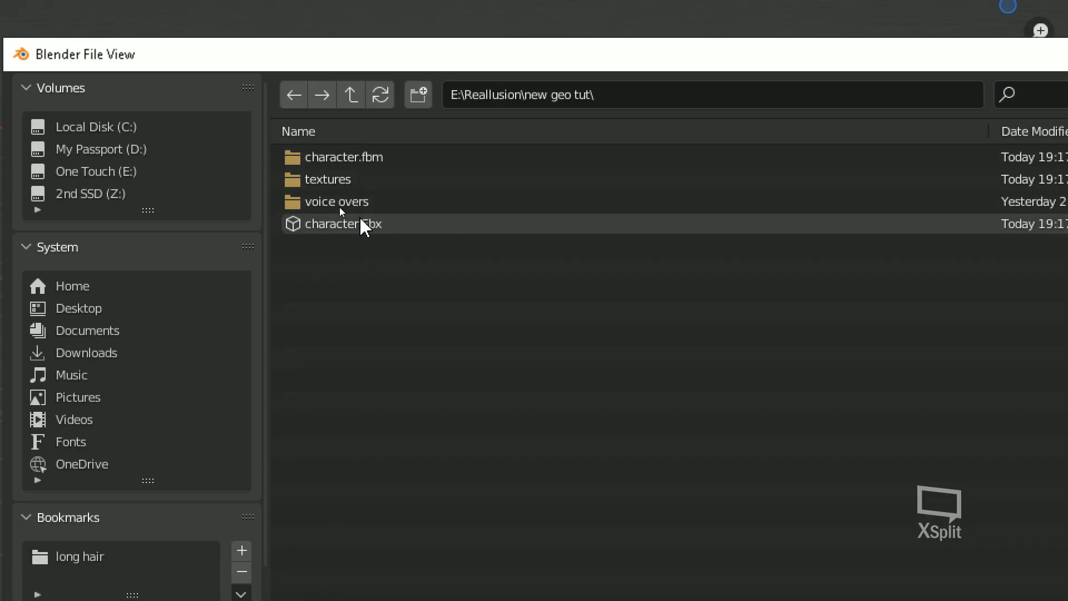
double_click(344, 224)
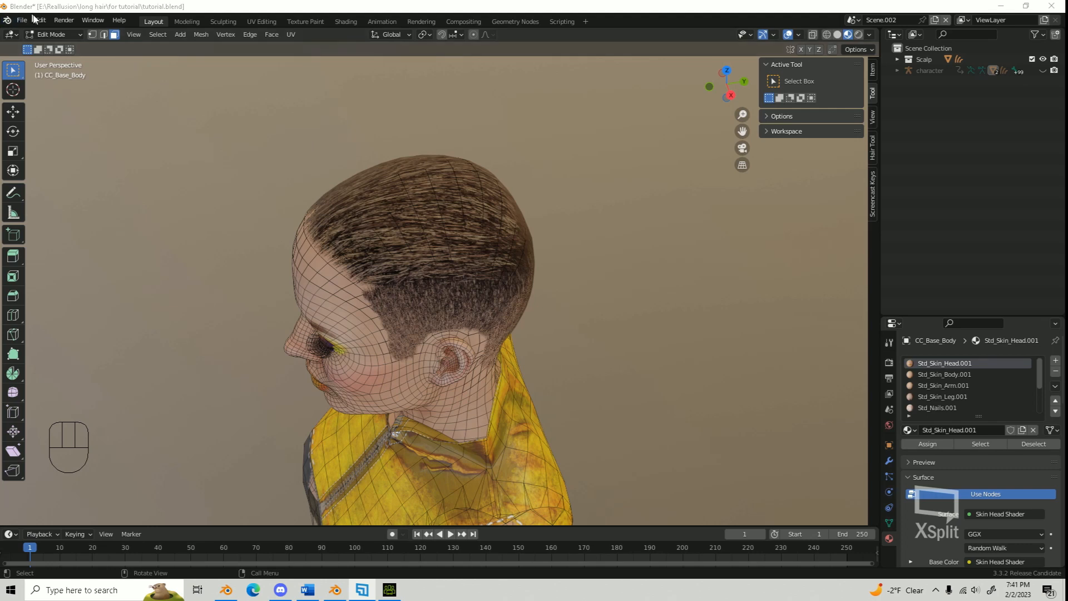
Step: Separate the duplicated top-of-head faces by Selection into a new object named NewScalp
scroll(up, 3)
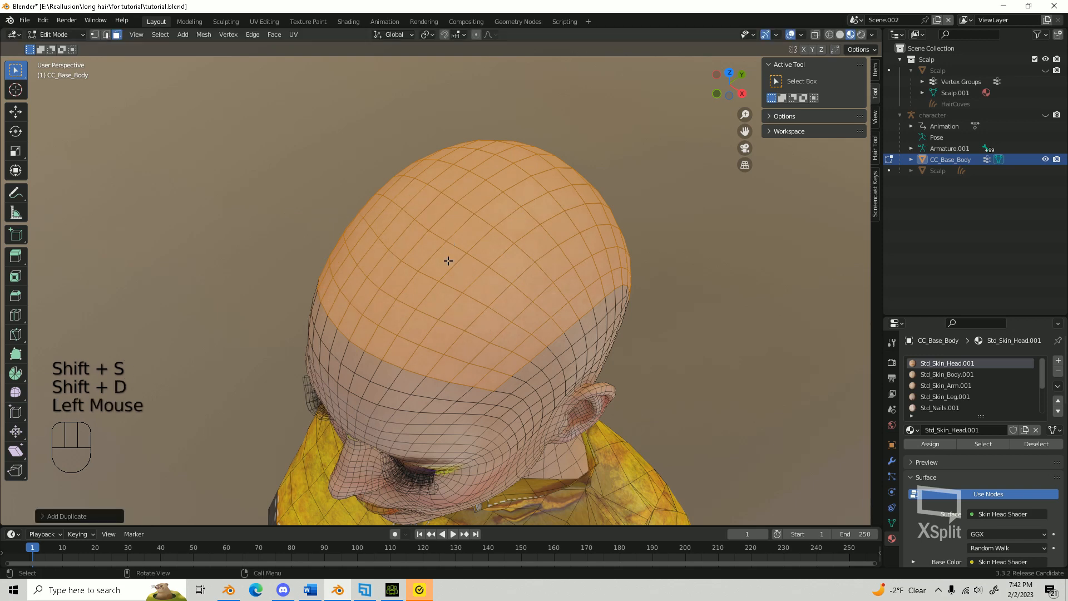
key(p)
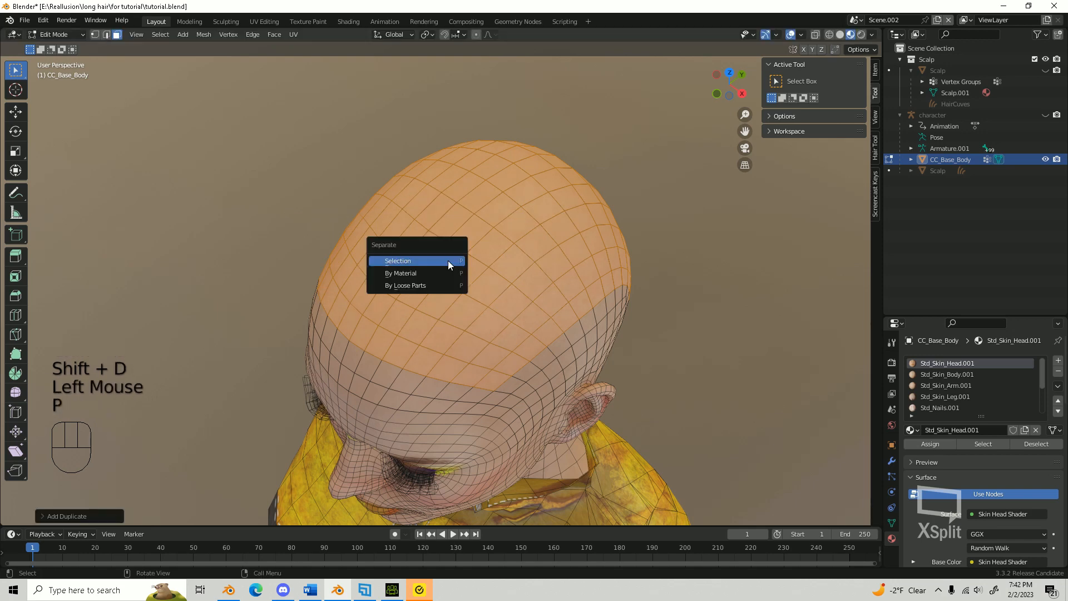
click(398, 261)
text(NewScalp)
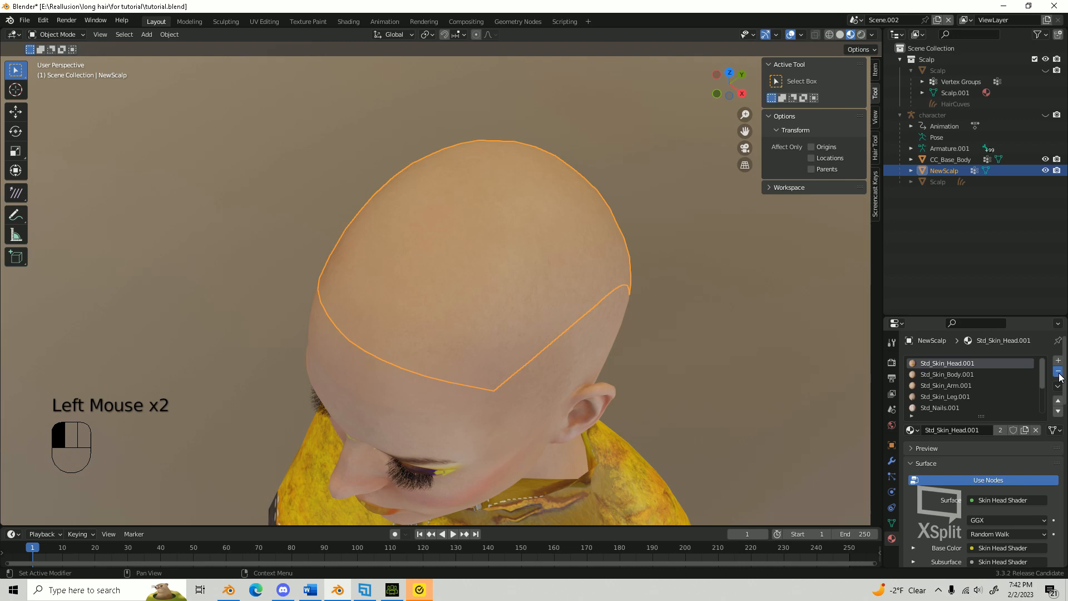
Step: Remove NewScalp's extra material slot and add an Empty Hair curves object attached to it
click(1058, 371)
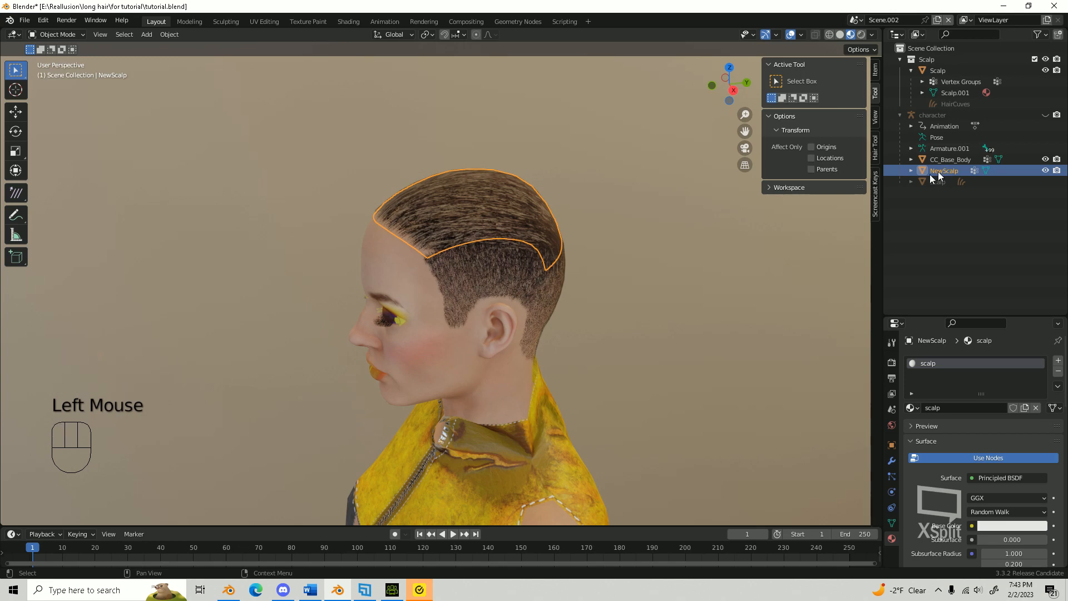
key(shift+a)
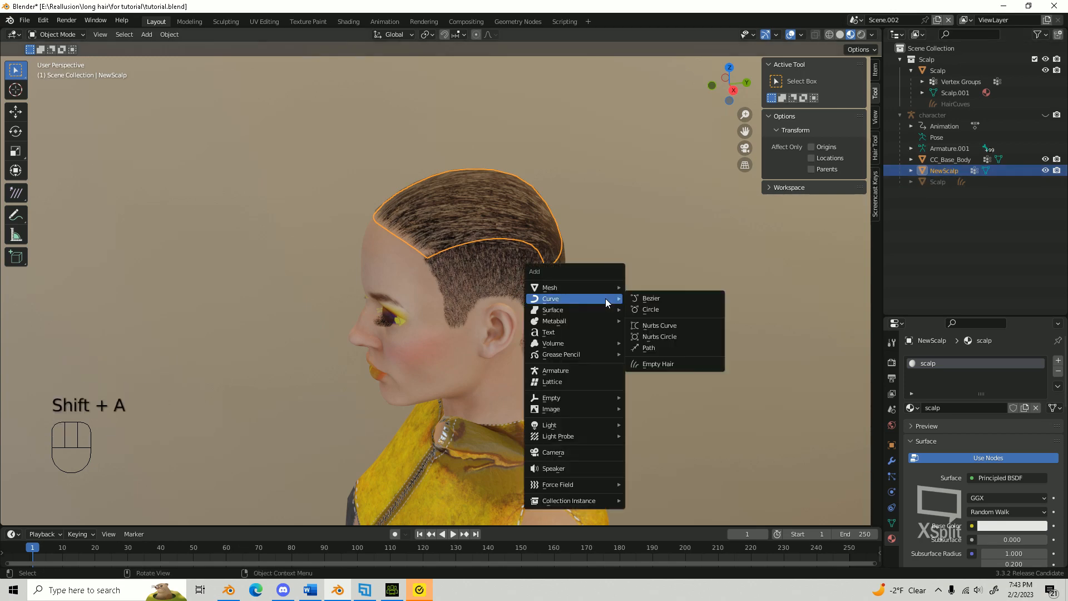
mouse_move(658, 363)
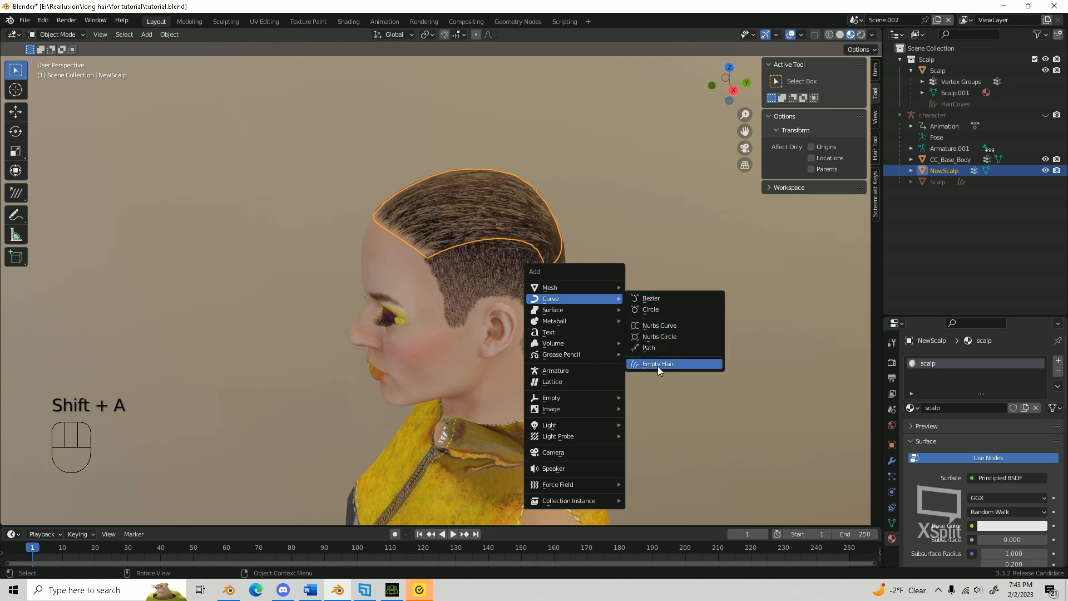
click(658, 363)
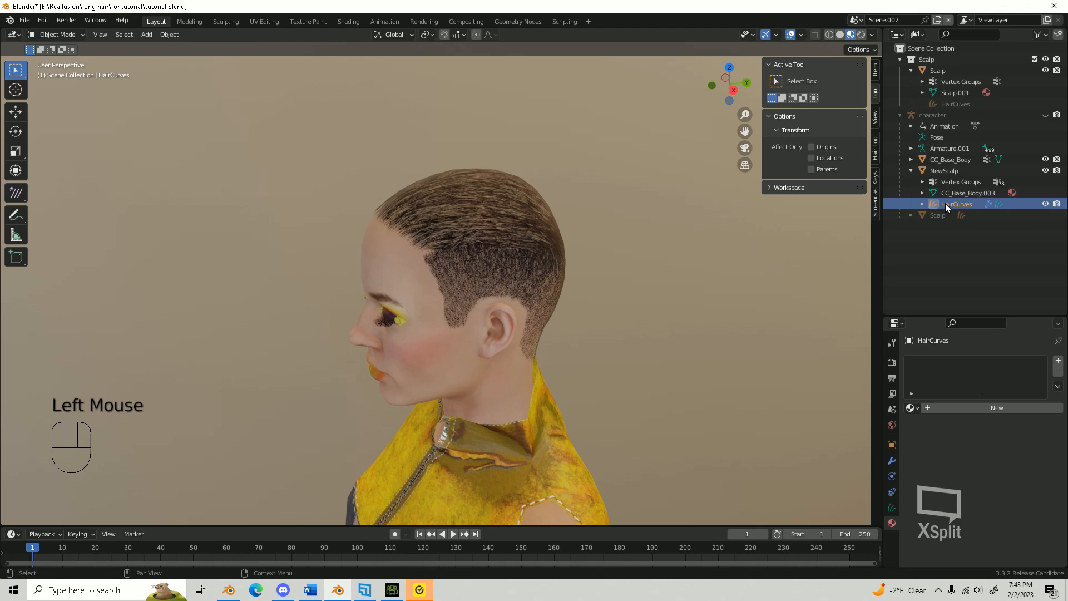
Step: Sculpt a few long hair strands onto HairCurves with the Add brush
click(57, 34)
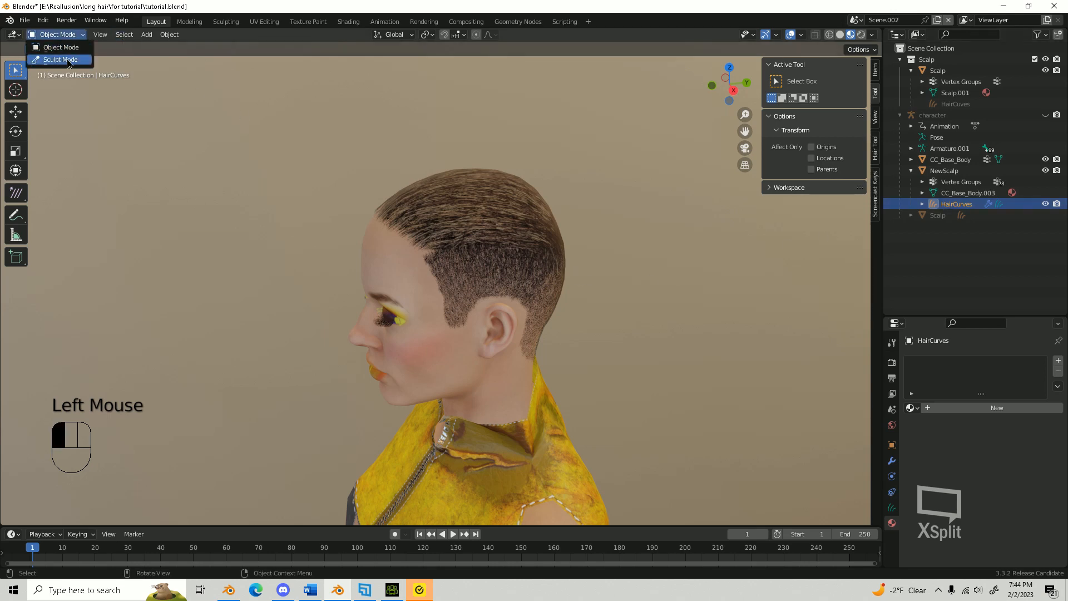
click(60, 59)
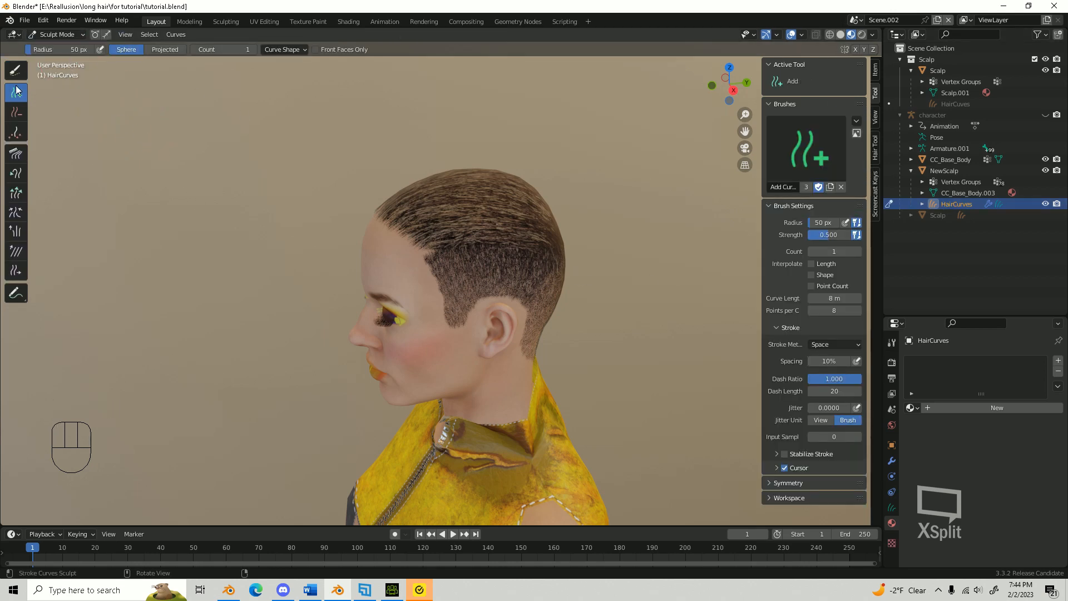
click(15, 92)
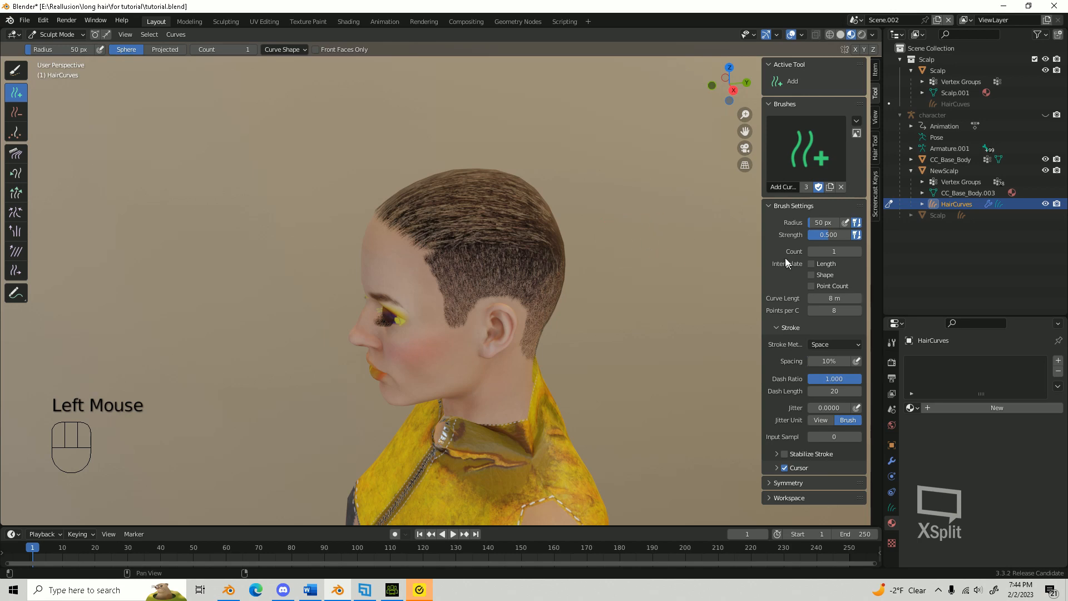
mouse_move(841, 294)
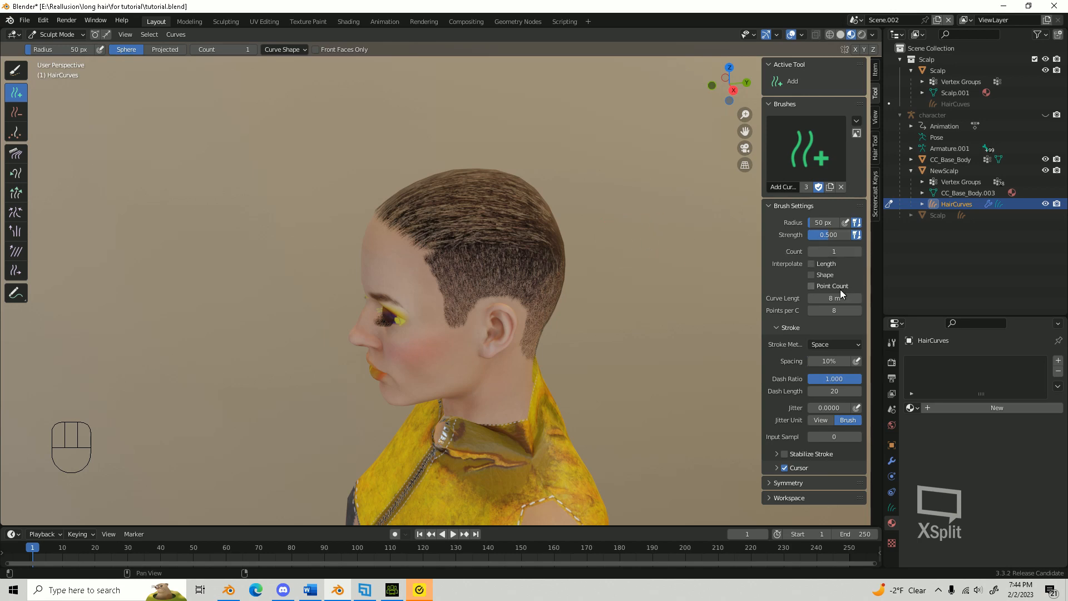
scroll(up, 3)
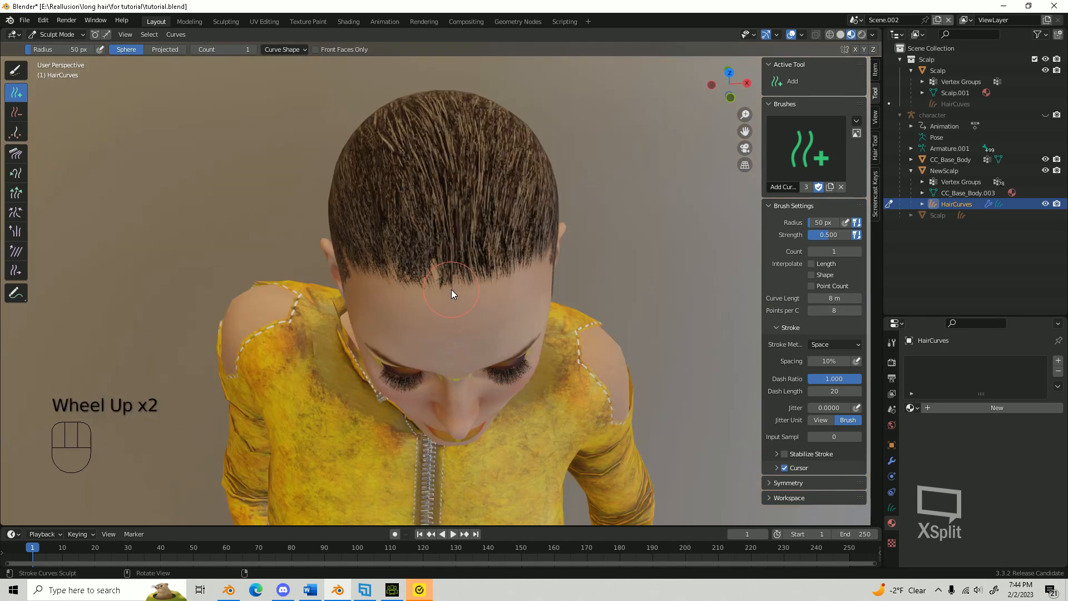
click(455, 298)
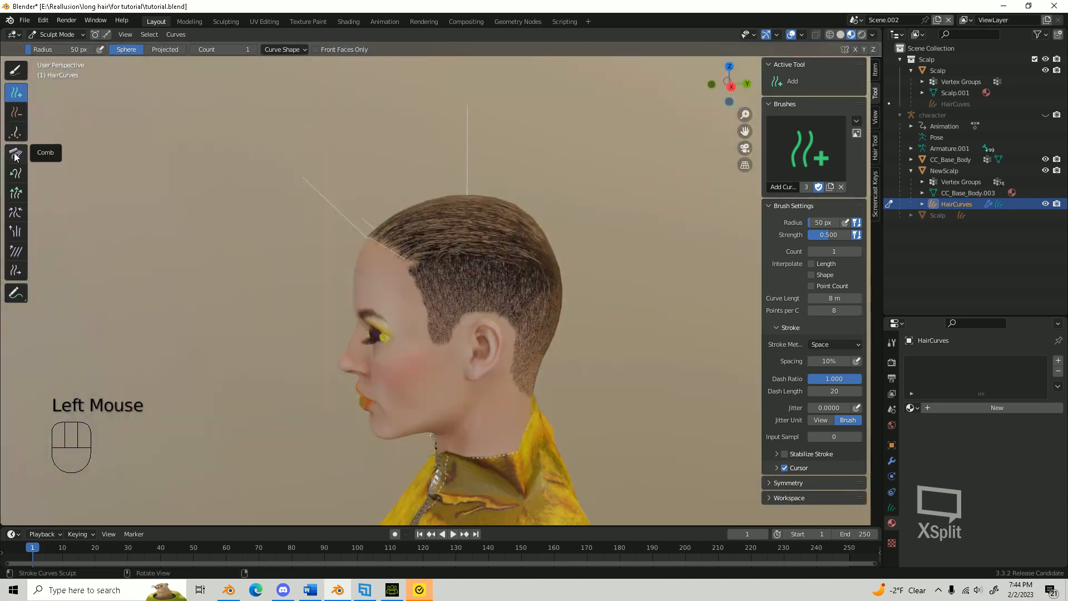
Step: Comb the new strands down so they curve along the top of the head
click(15, 153)
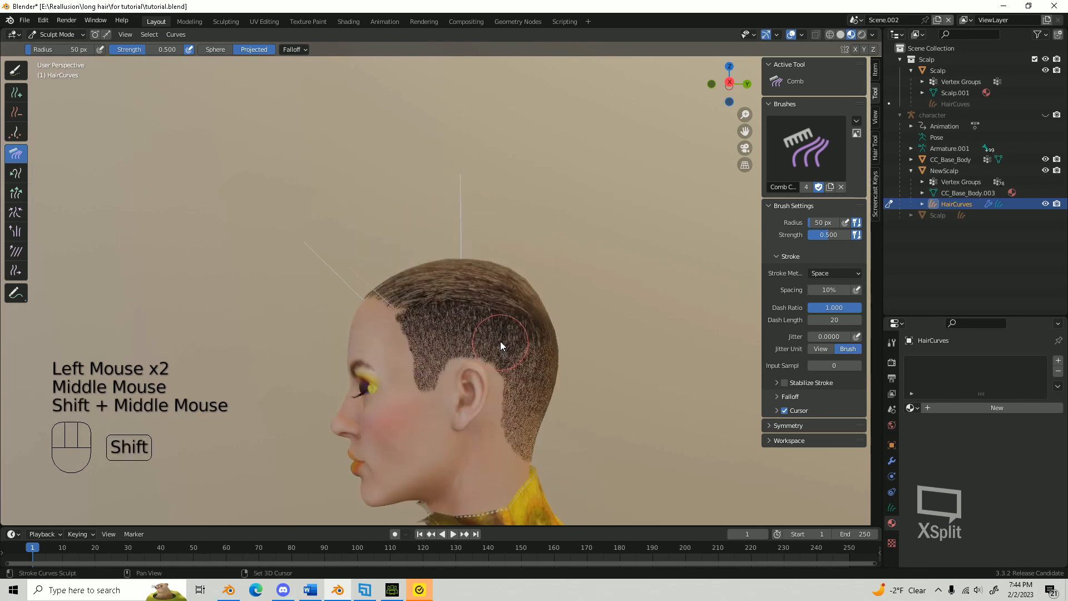
scroll(up, 3)
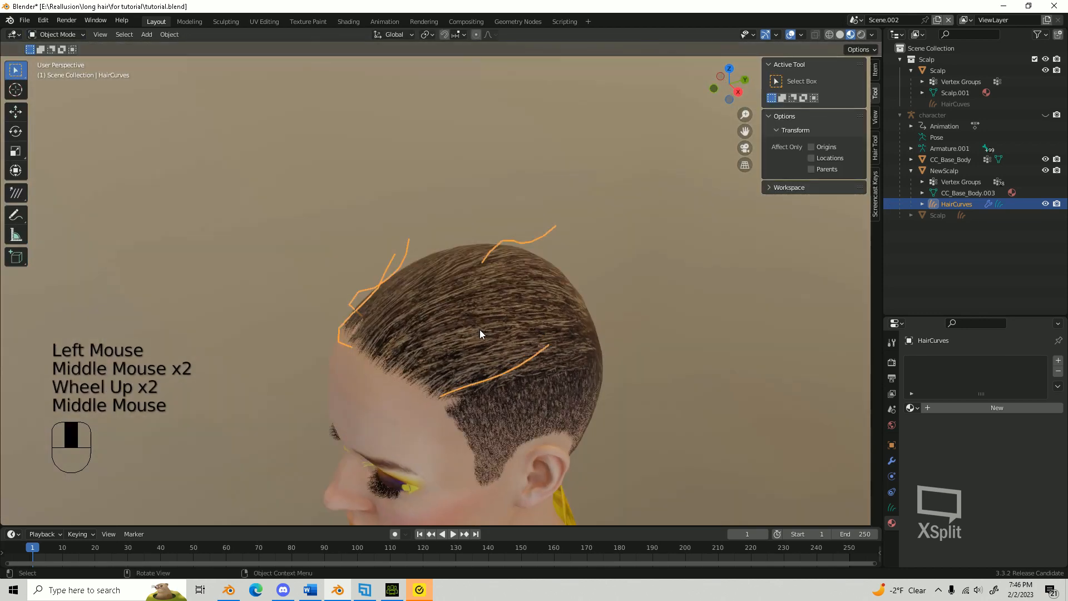
Step: Add a Hair Tool hair system on NewScalp tagged GUIDE with HairCurves as its curve guide
click(944, 170)
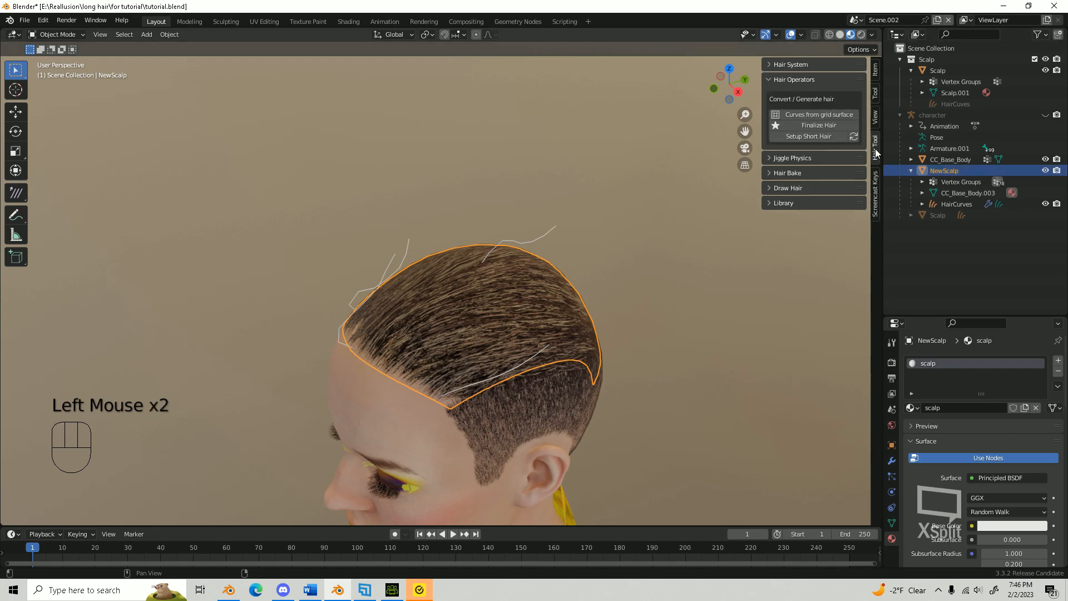
click(775, 65)
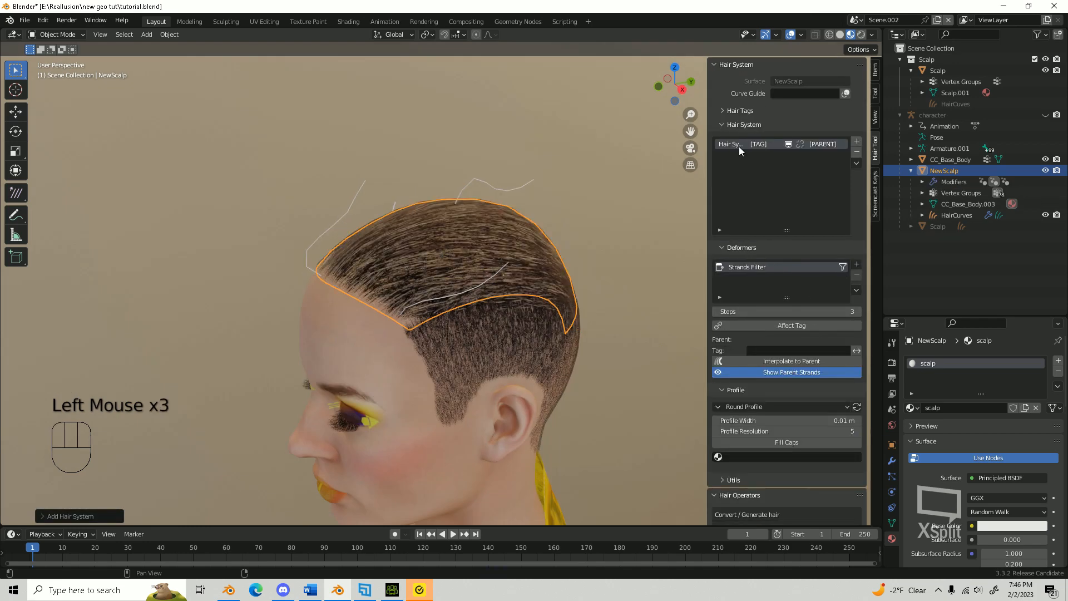
key(Backspace)
text(parents)
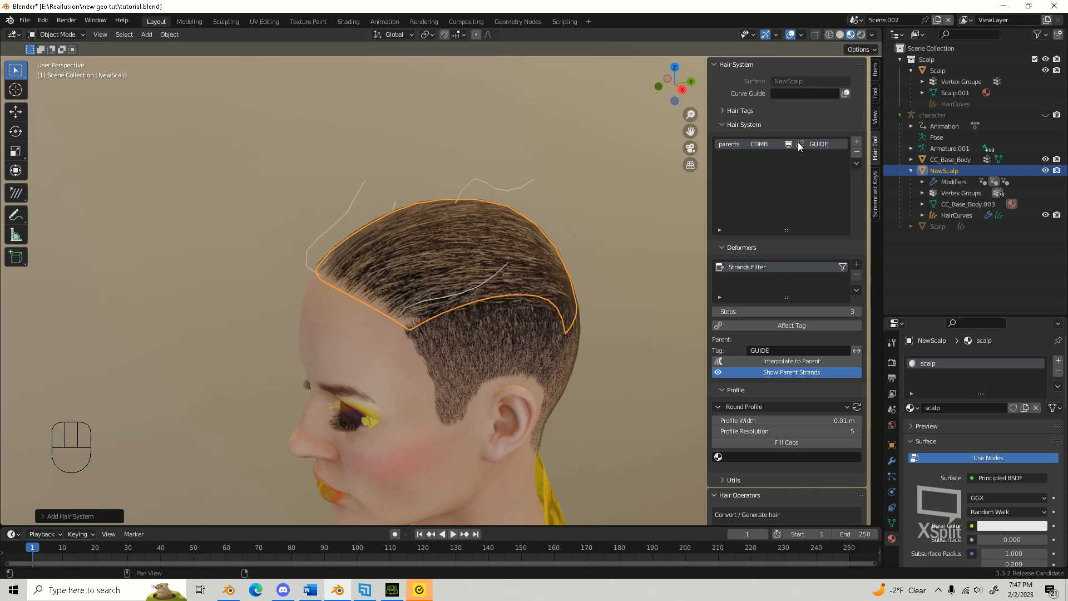
scroll(up, 3)
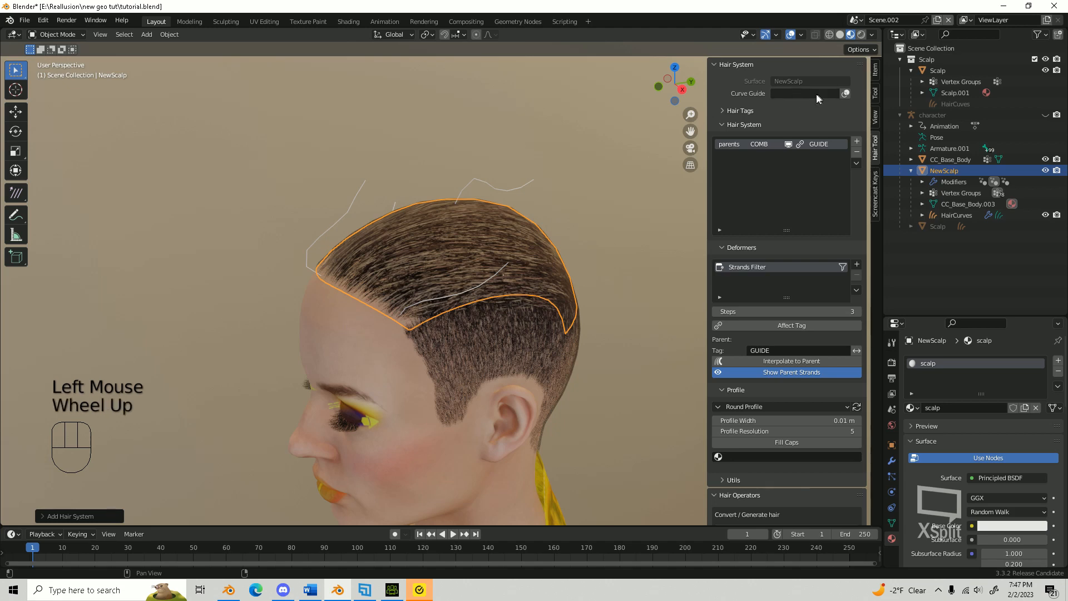
click(806, 92)
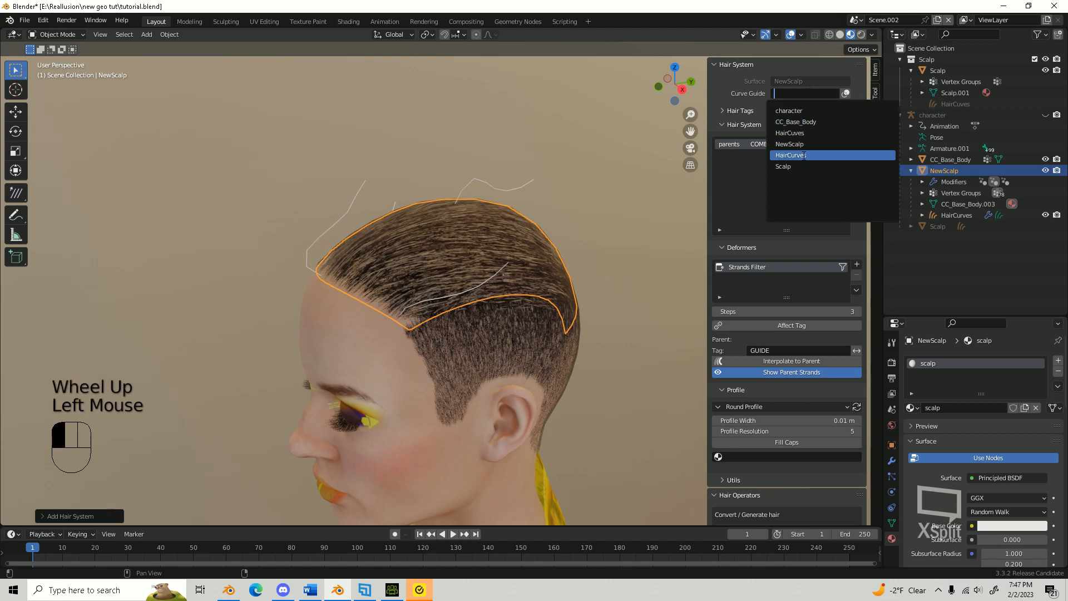
click(790, 154)
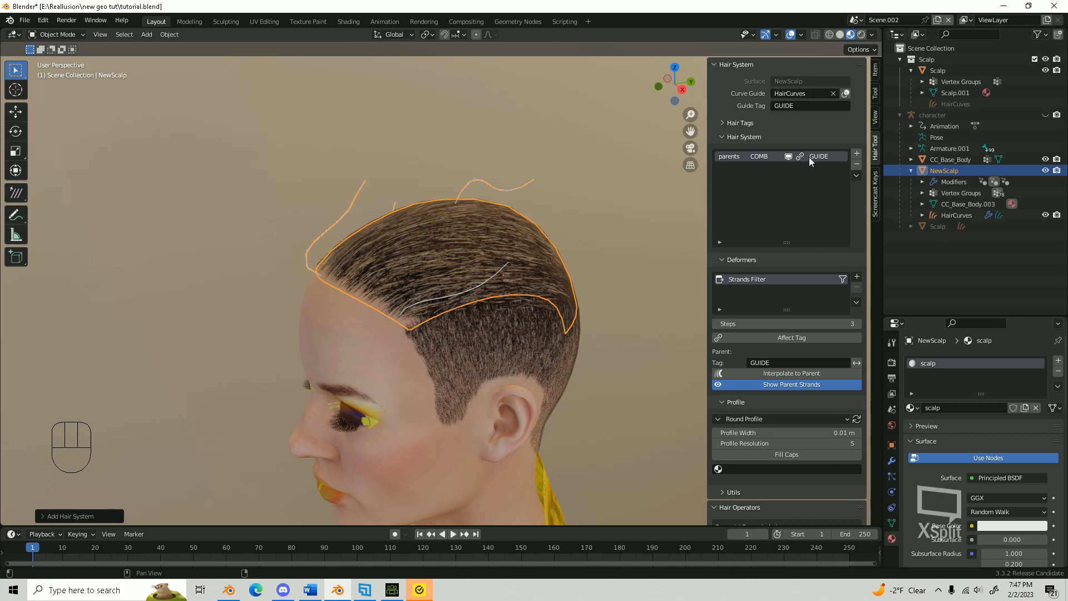
mouse_move(757, 280)
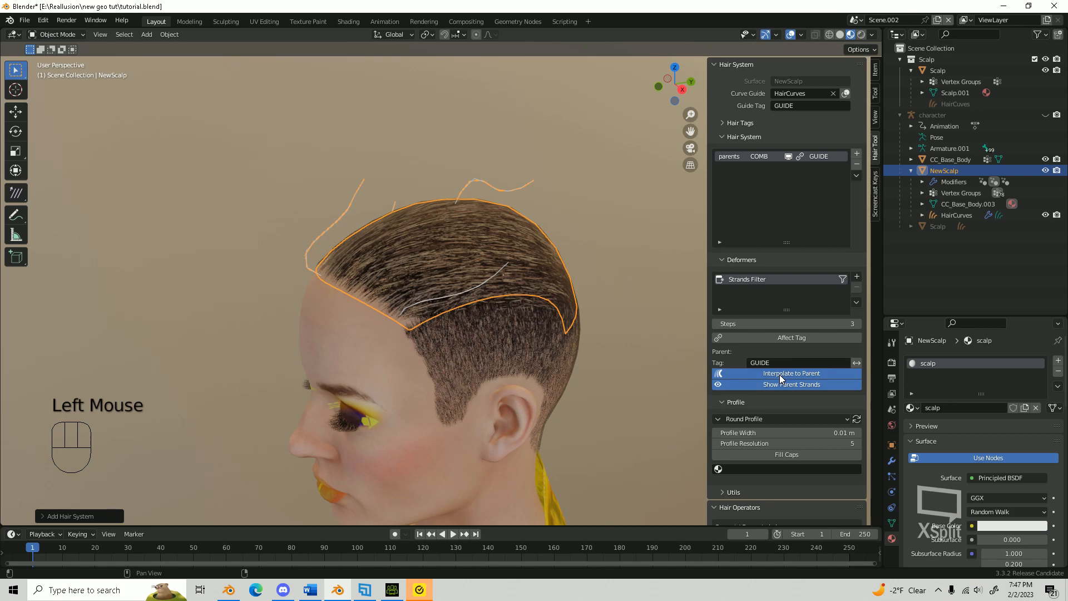
Step: Switch the hair system from Round Profile to Flat Profile with UV ribbon cards
scroll(down, 3)
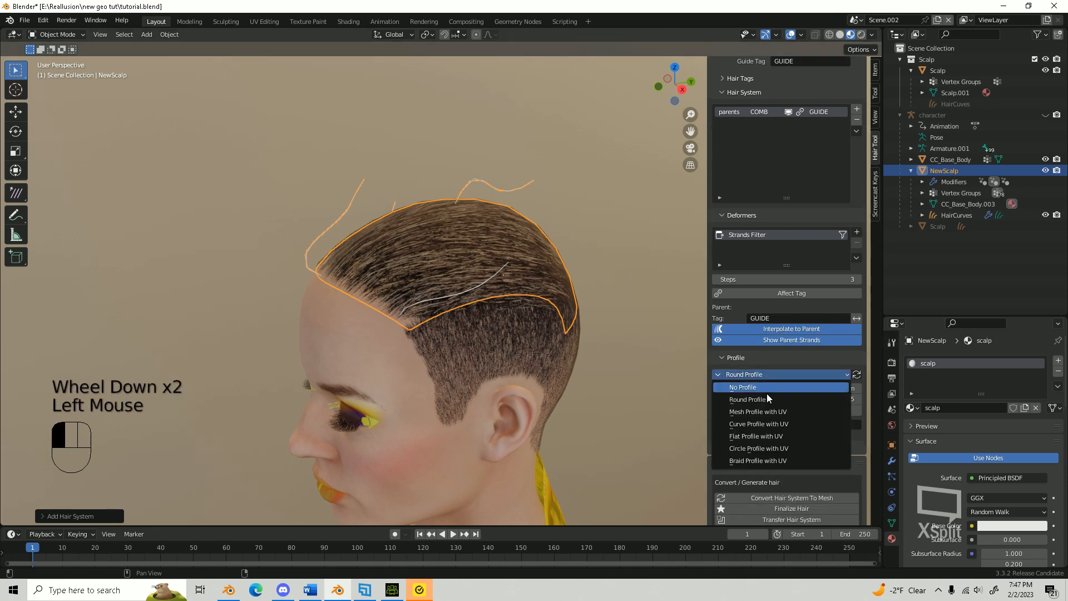
click(756, 436)
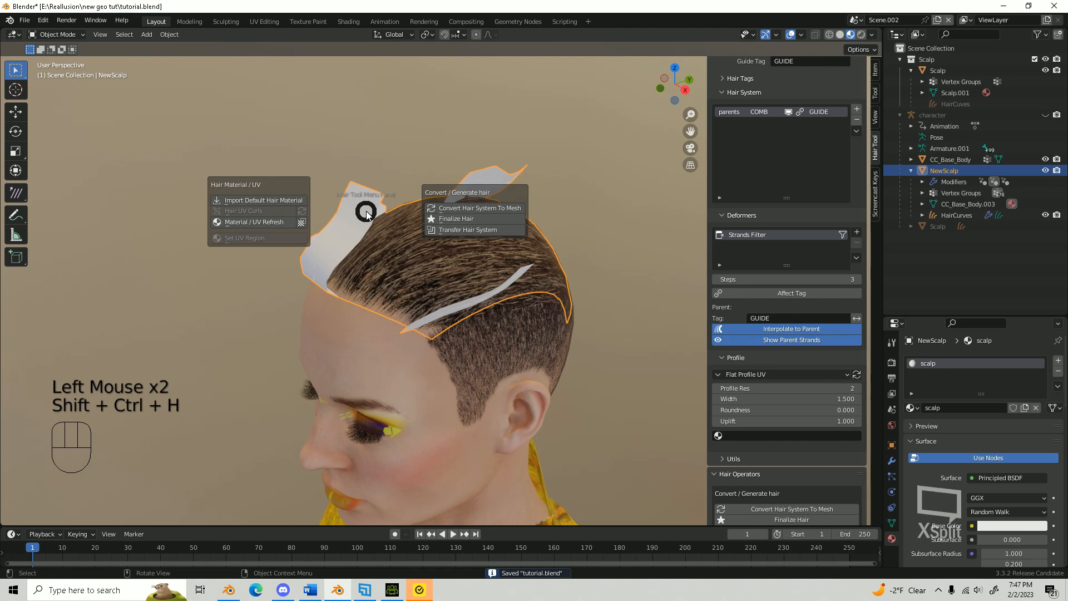
mouse_move(282, 207)
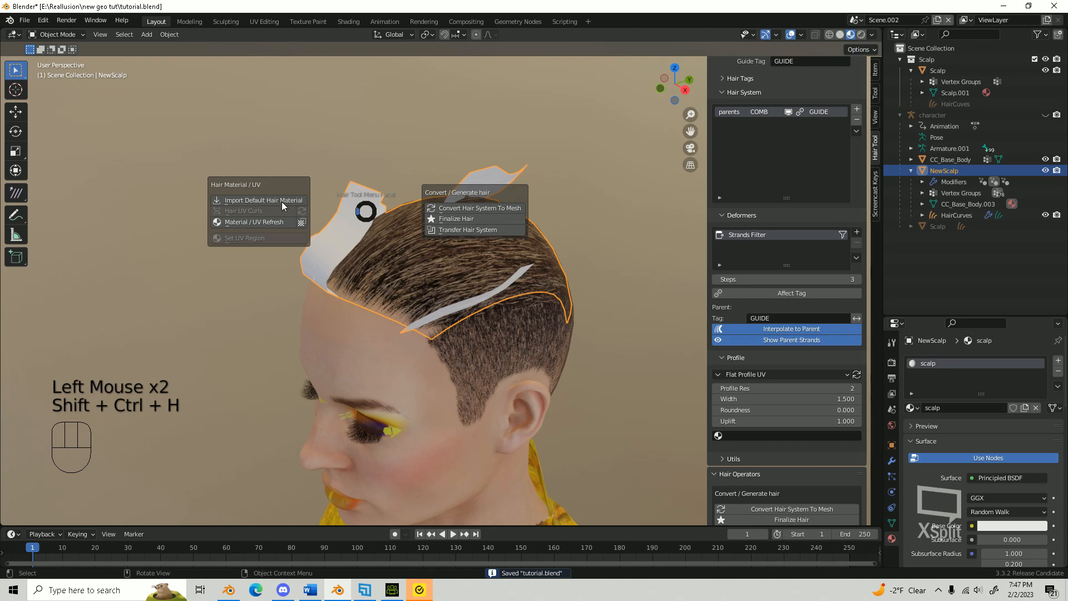
mouse_move(259, 200)
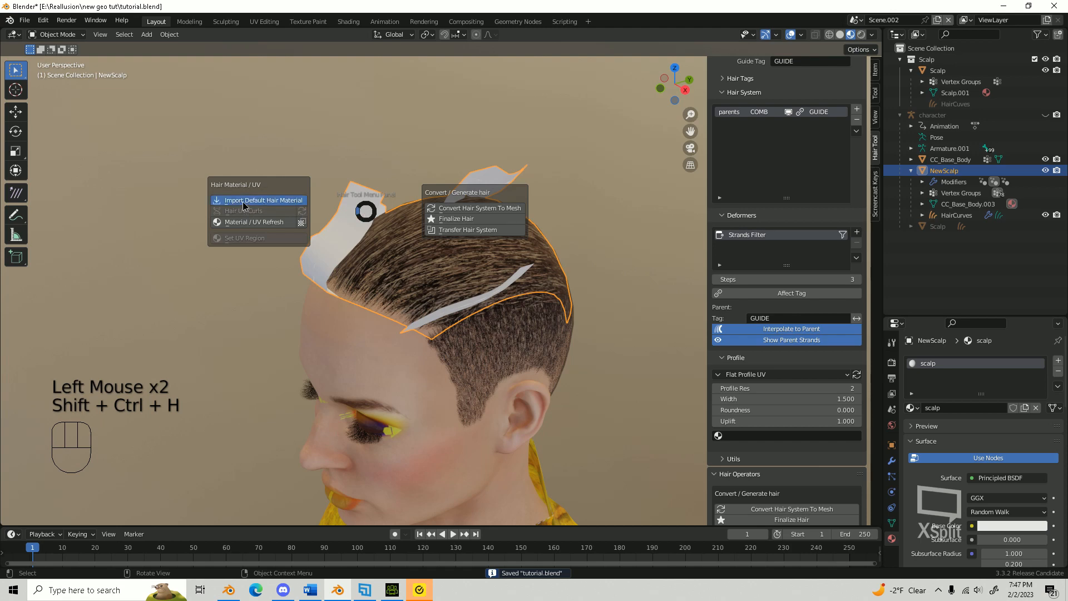
Step: Apply the HairMatAniso material and set child Density 3.0 and Profile Width 0.5
click(261, 199)
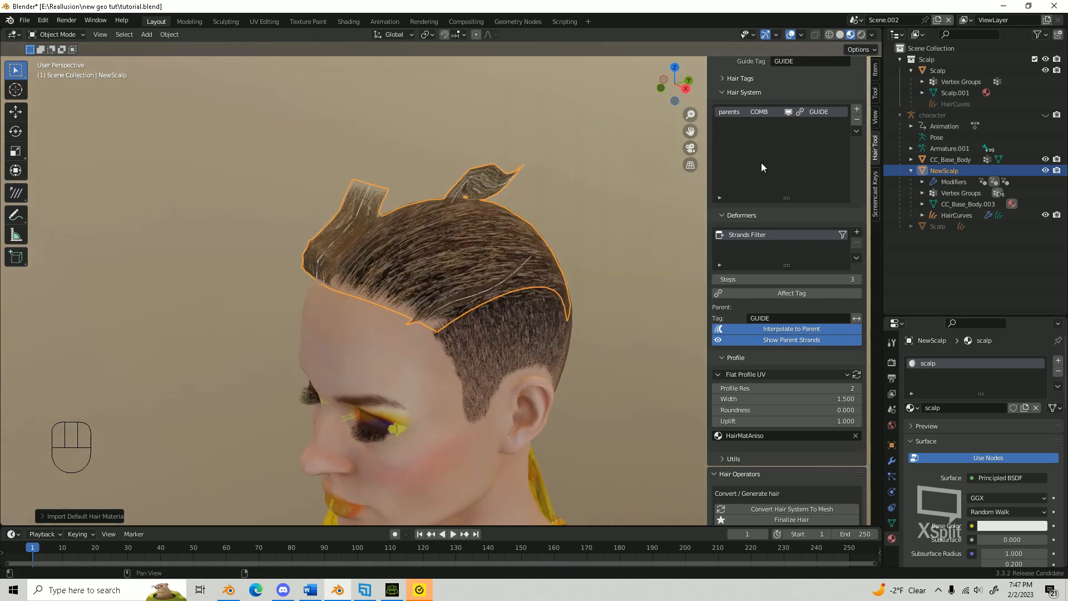
click(856, 133)
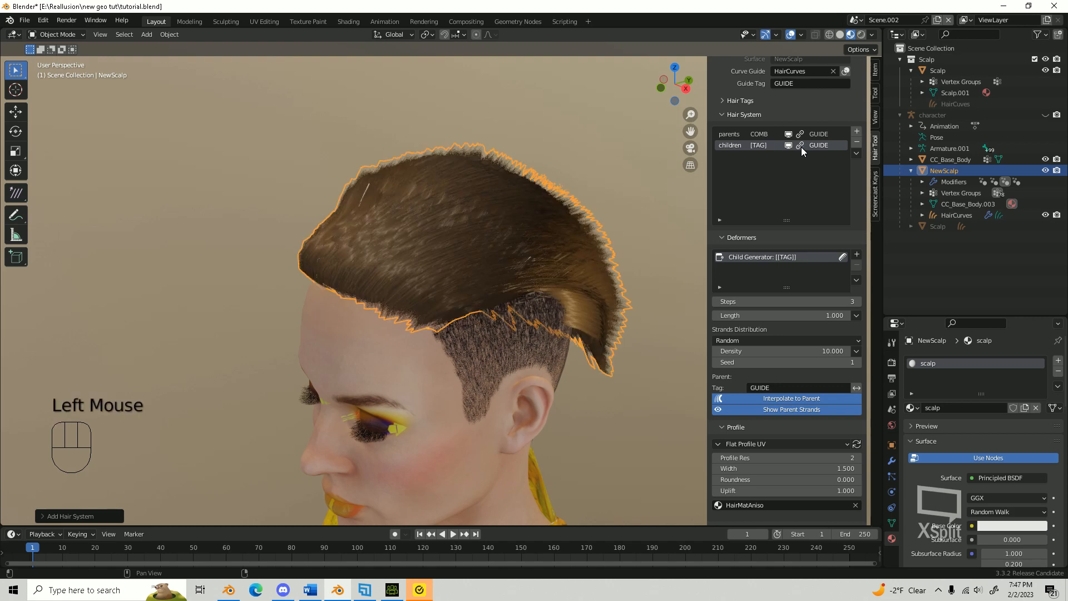
scroll(down, 3)
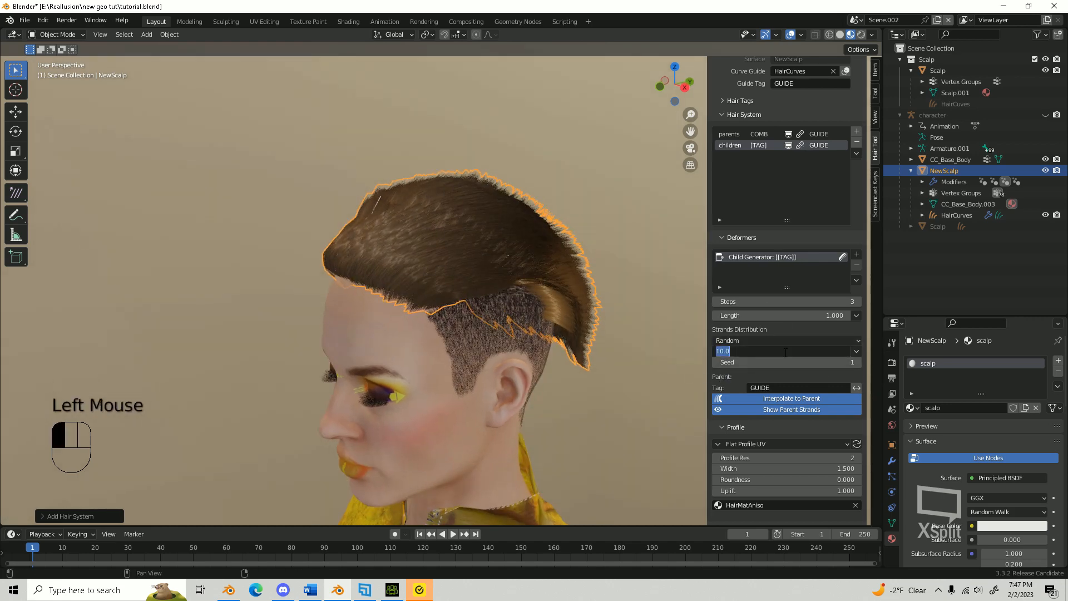
scroll(down, 3)
text(3.000)
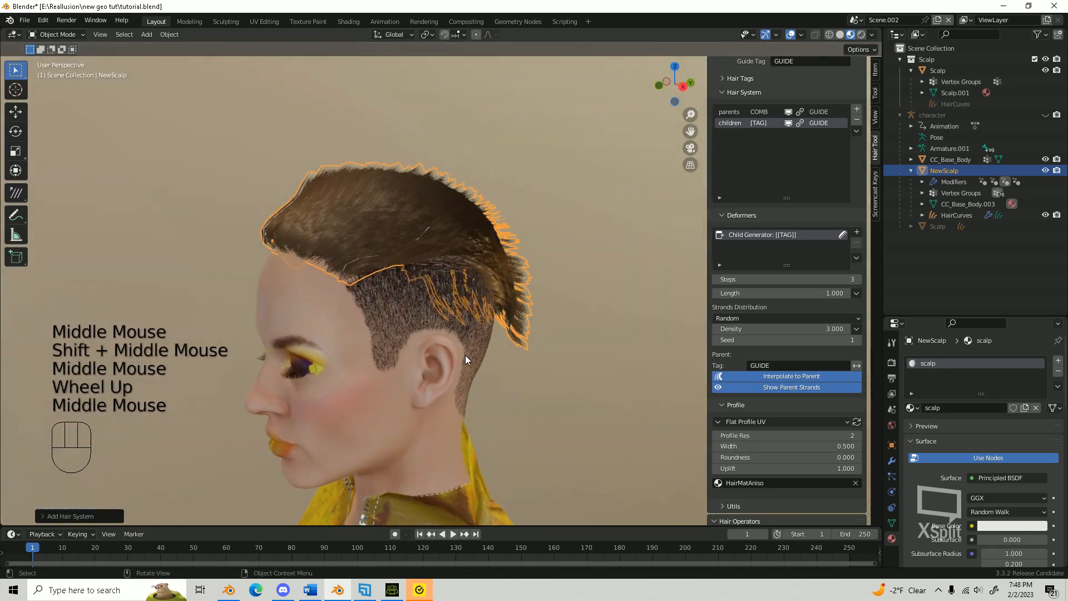
Step: Re-sculpt the HairCurves guides with the Snake Hook brush into a longer bob with a fringe
click(957, 215)
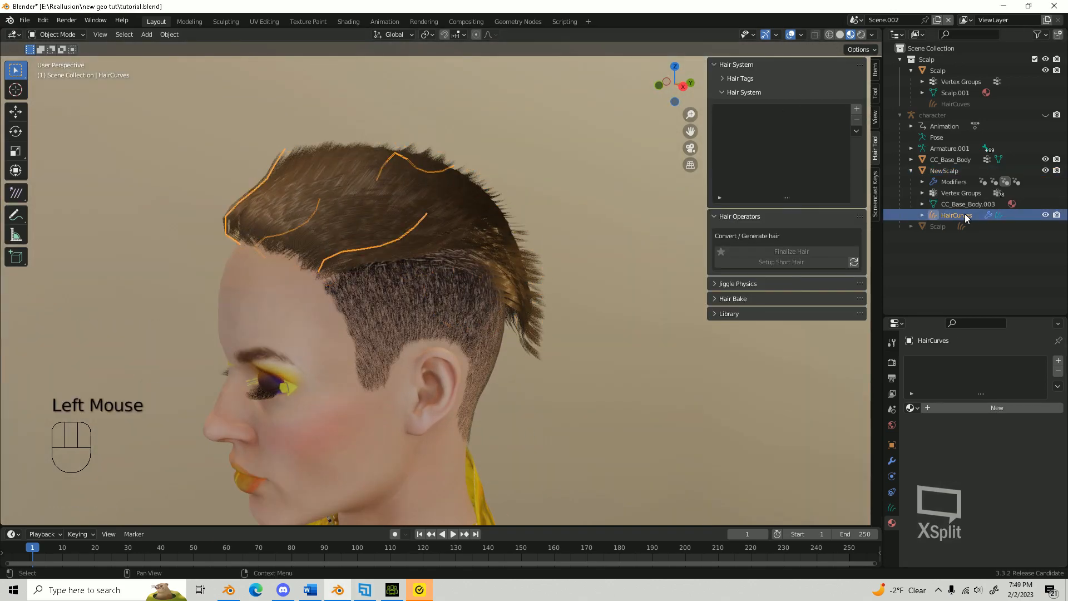
click(57, 35)
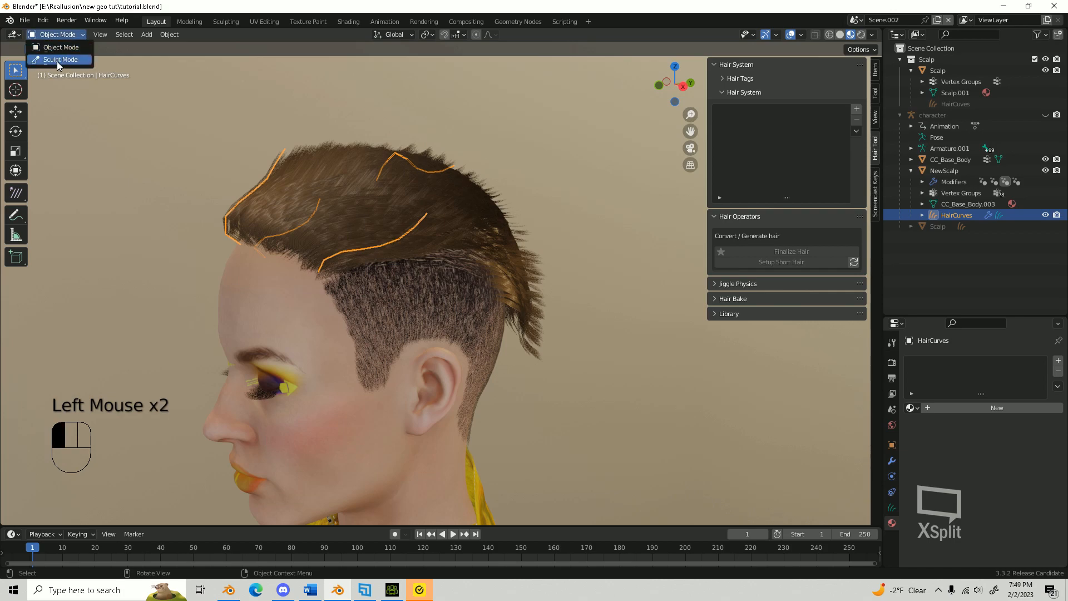
click(61, 59)
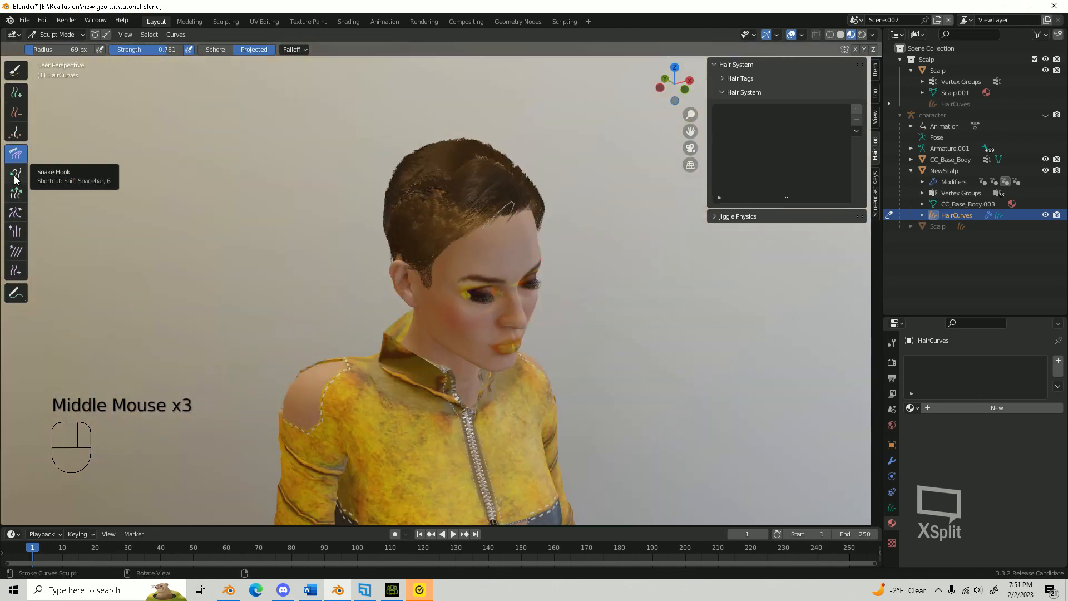
click(15, 194)
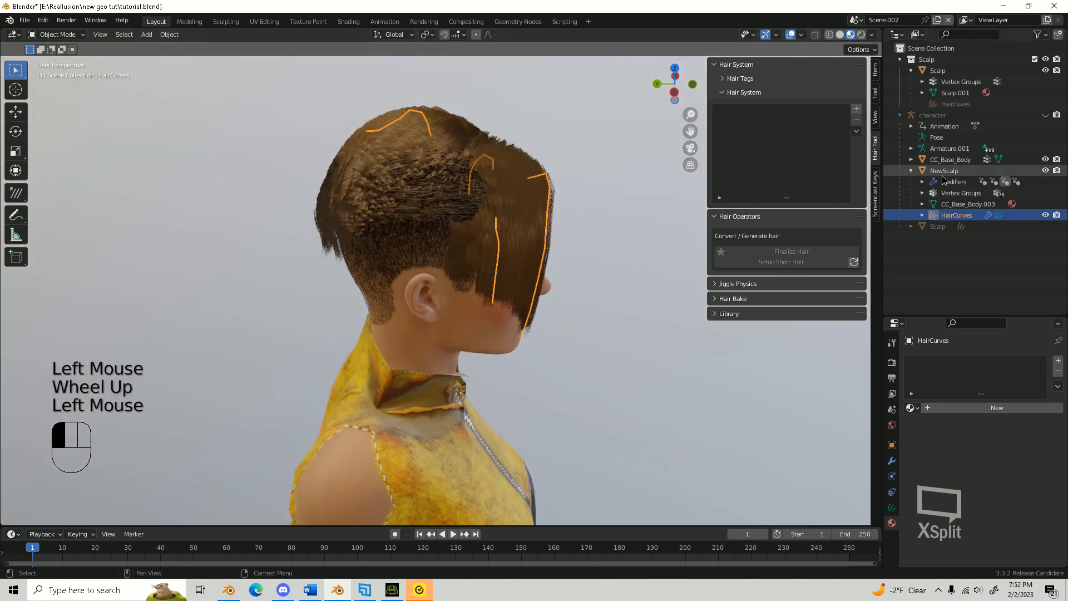
Step: Show NewScalp's guide curves in colour over the hair and save the project
click(943, 171)
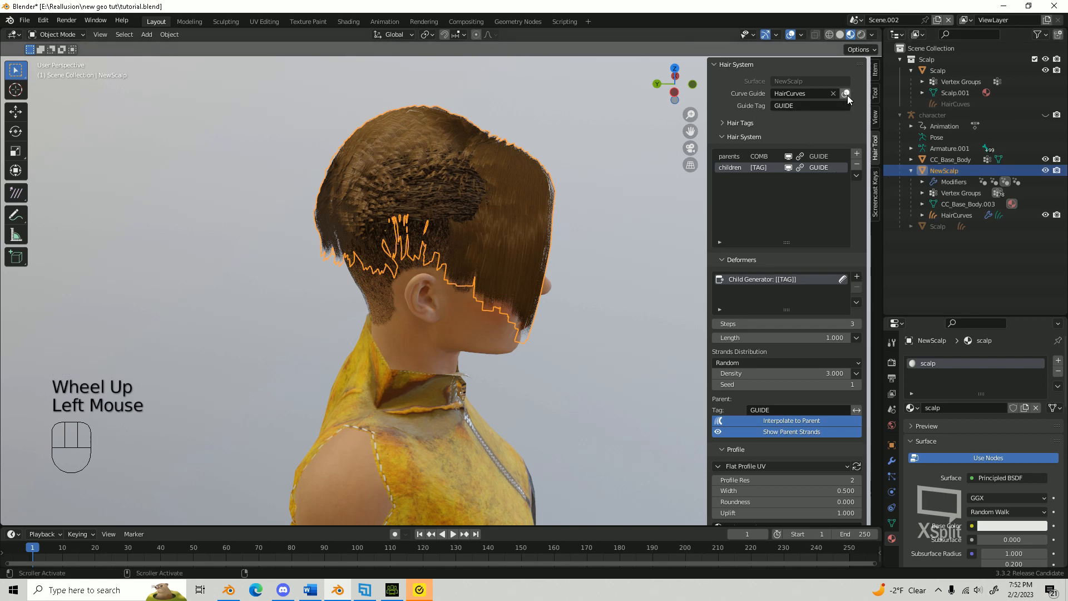
click(846, 94)
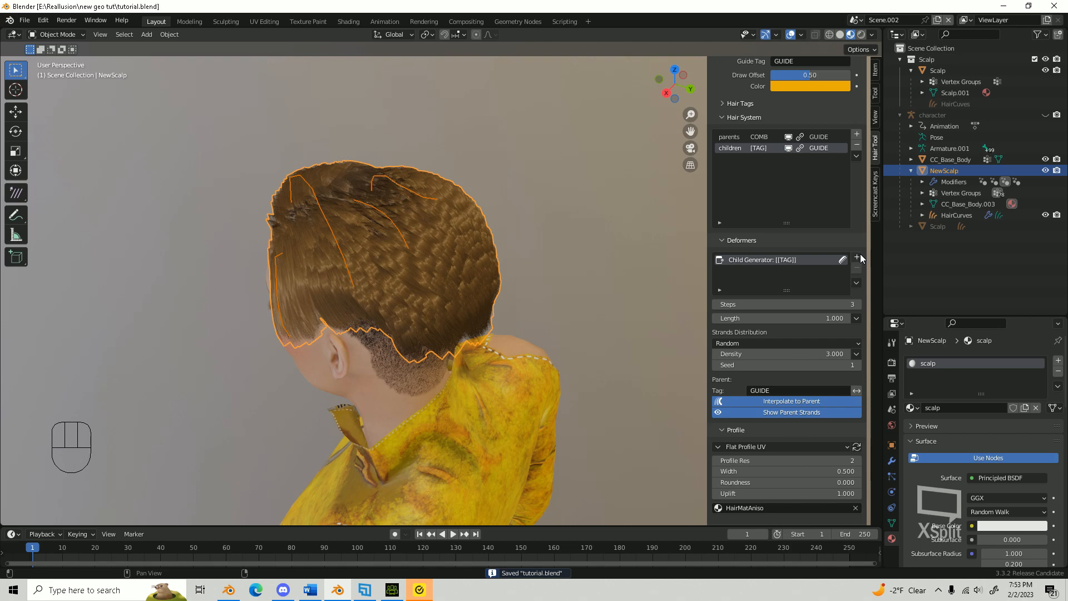
Step: Add Align Tilt and Curls/Waves deformers to the hair from the deformer list
click(856, 259)
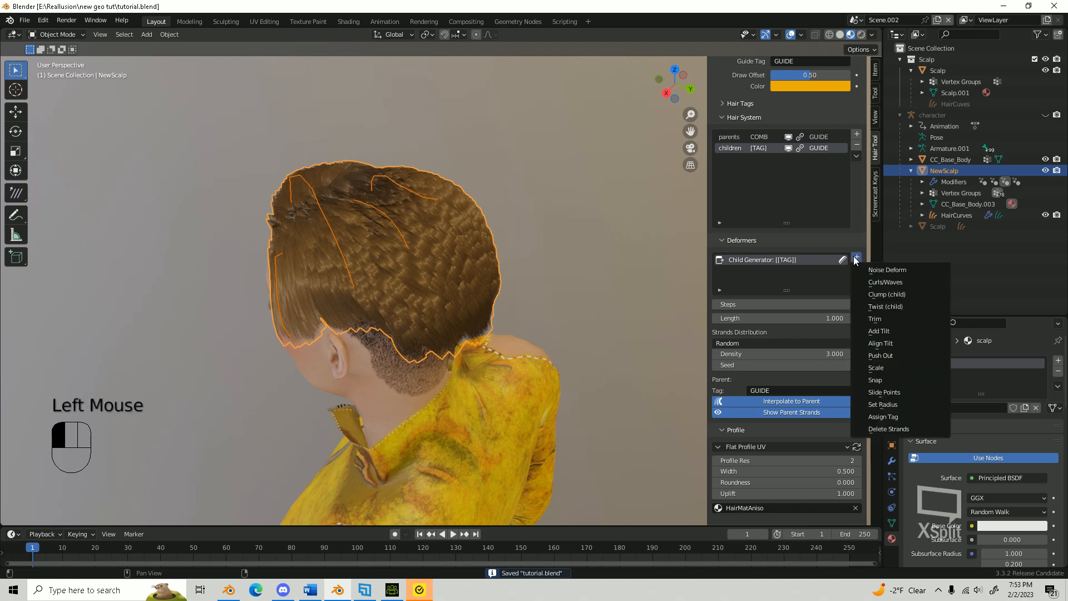
mouse_move(880, 343)
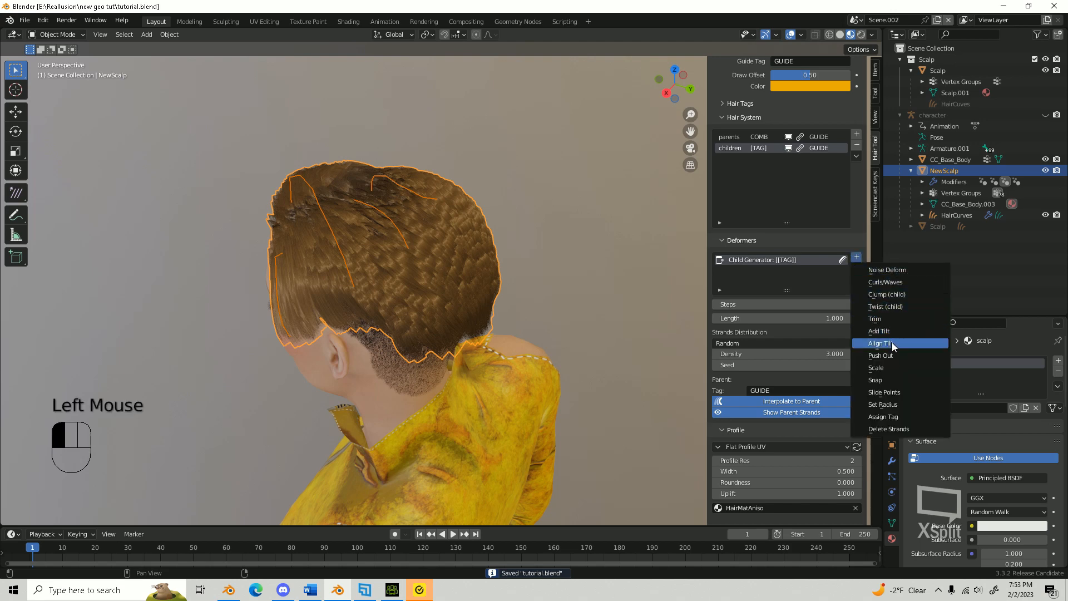
click(878, 343)
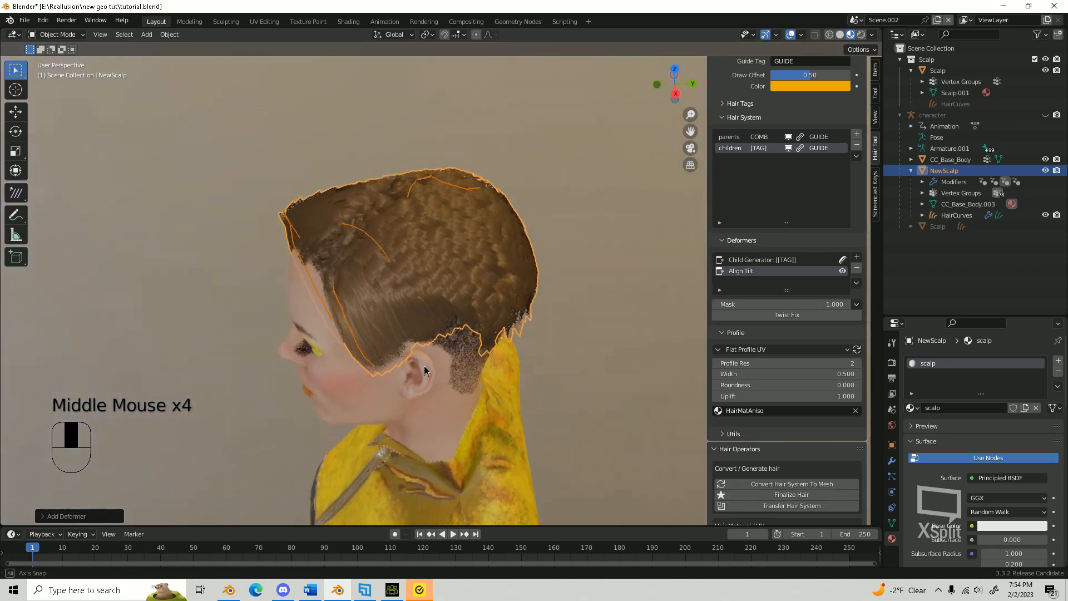
click(857, 257)
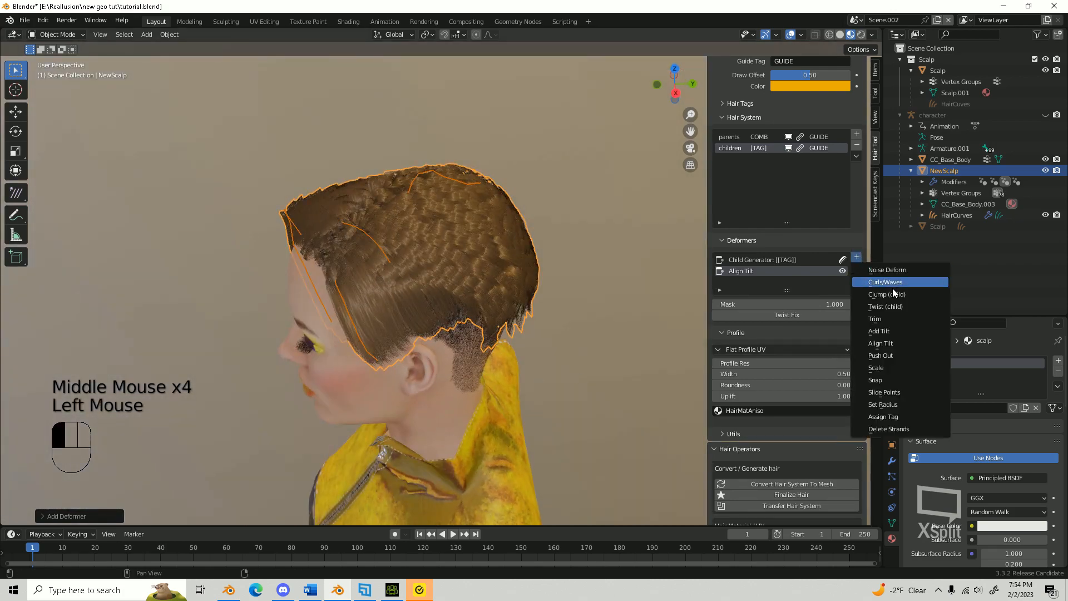
click(885, 282)
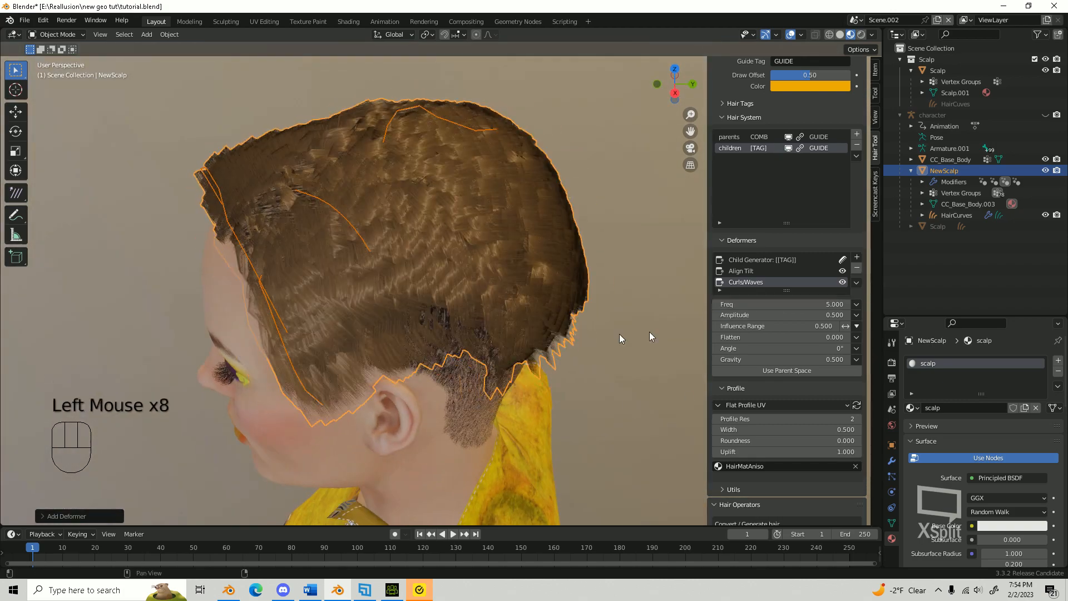
click(856, 260)
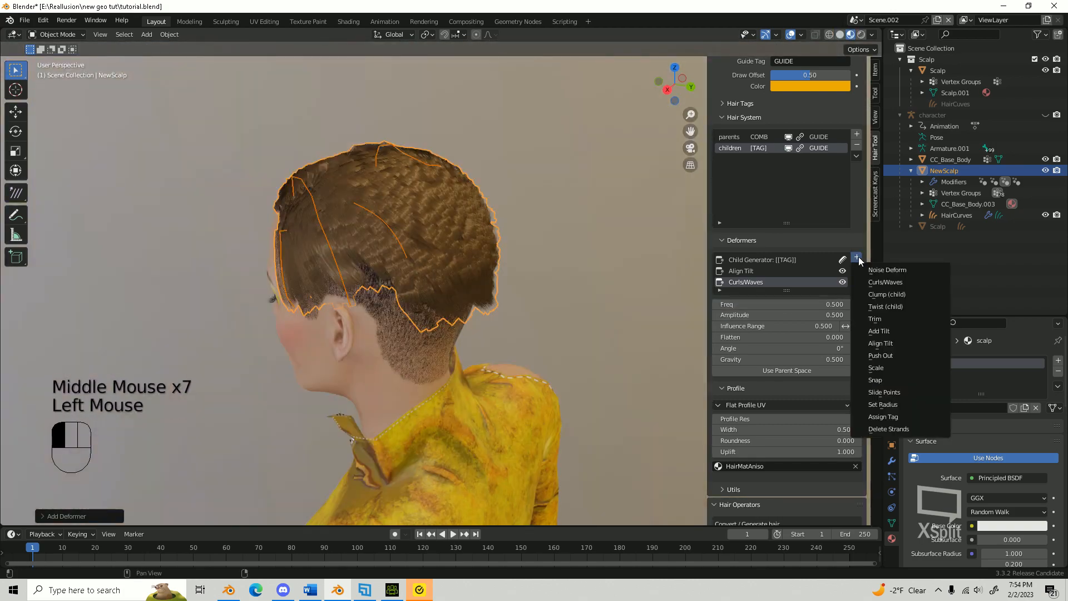
mouse_move(885, 294)
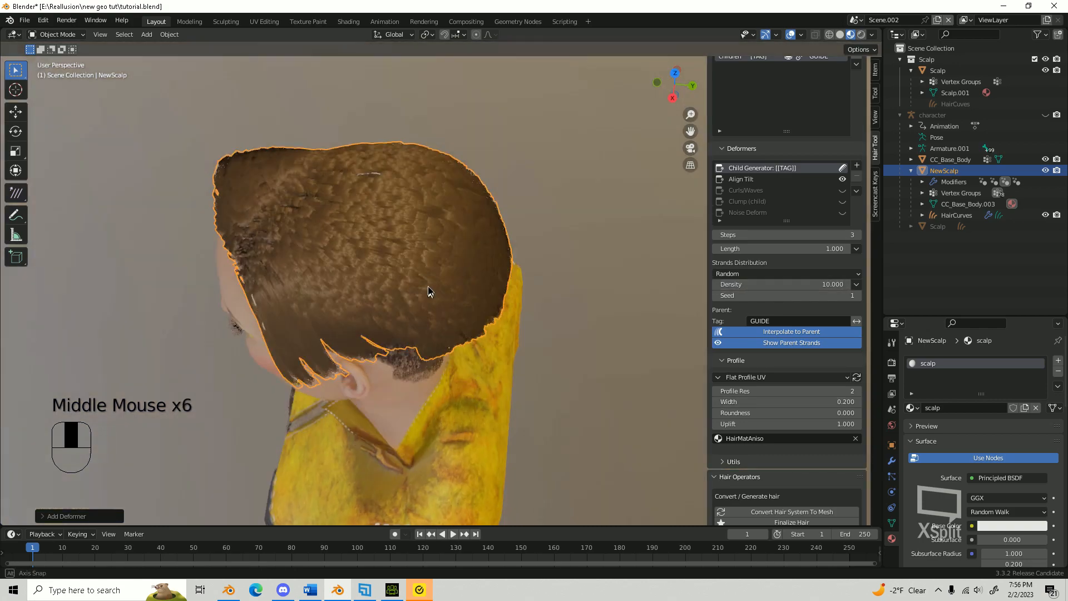
Step: Begin Set UV Region to bring up the hair-strip texture layout
scroll(up, 3)
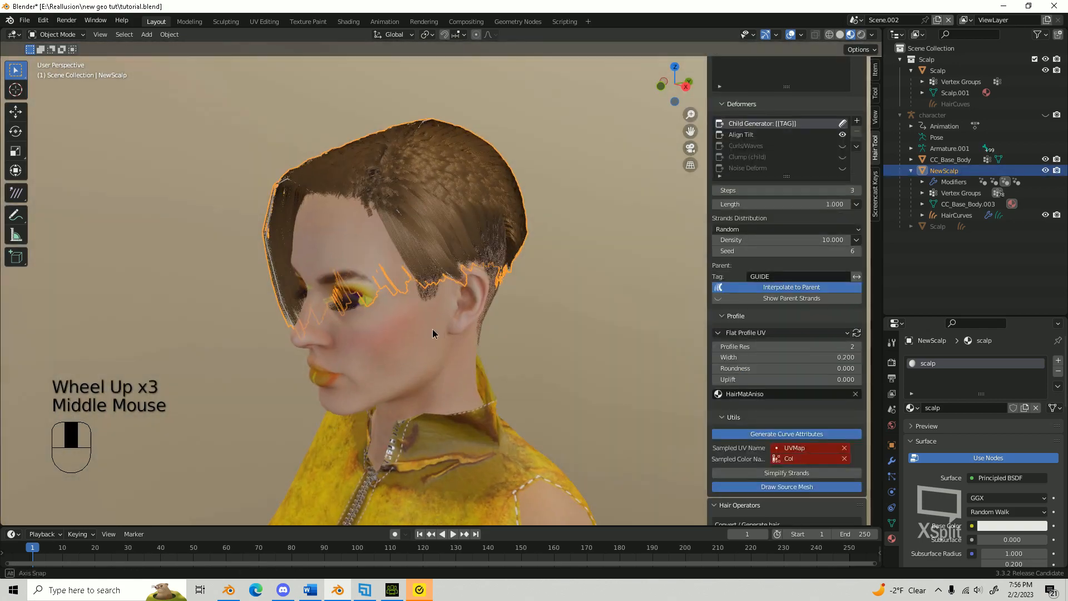
click(263, 21)
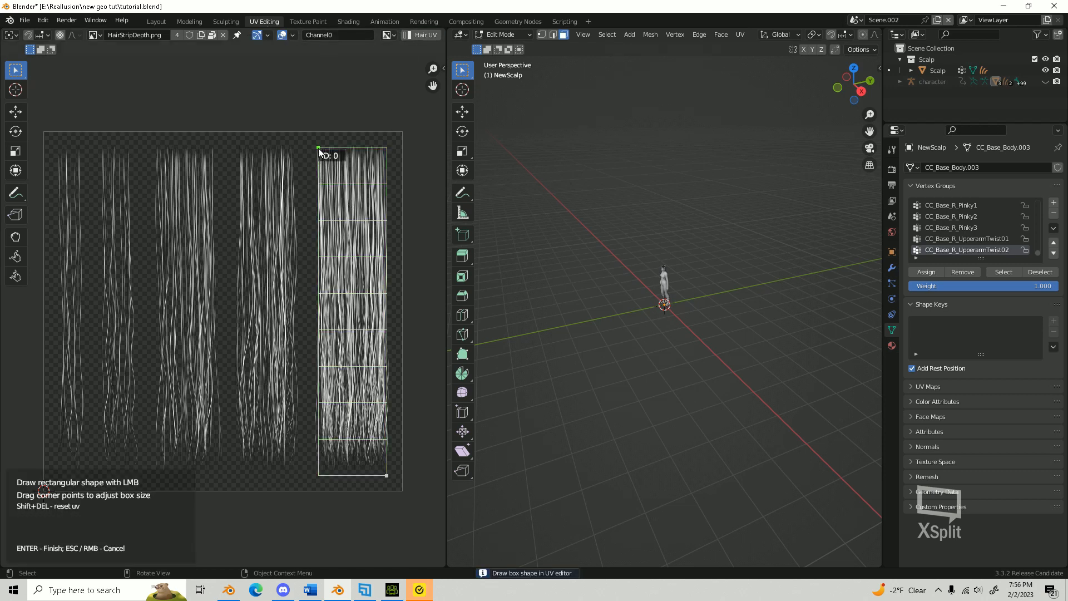
Step: Box-select the rightmost hair strip as the strands' UV region and reopen the layout
drag(317, 148, 237, 150)
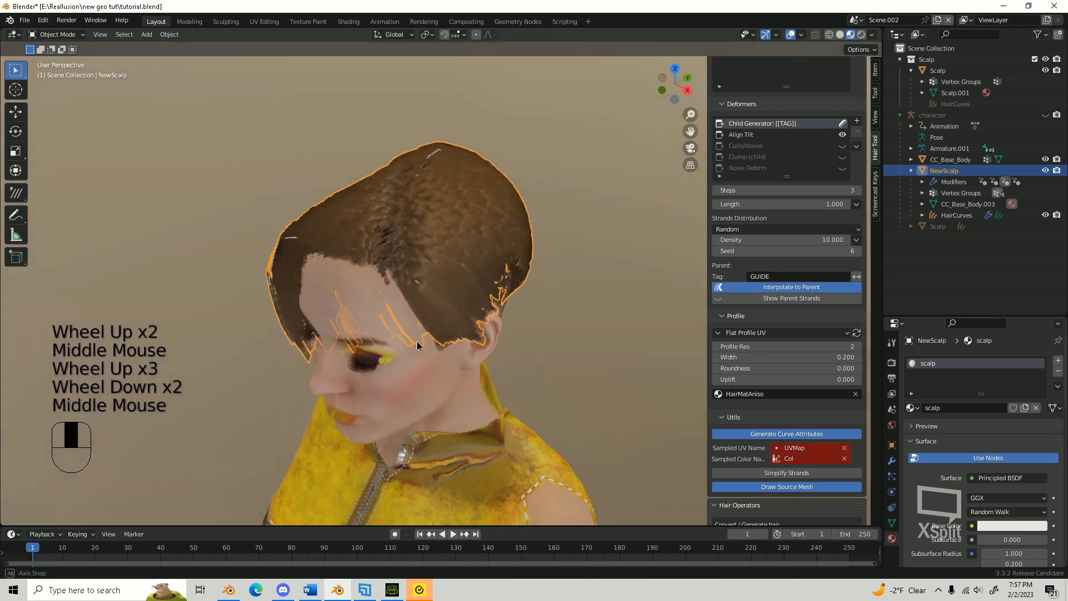
click(263, 21)
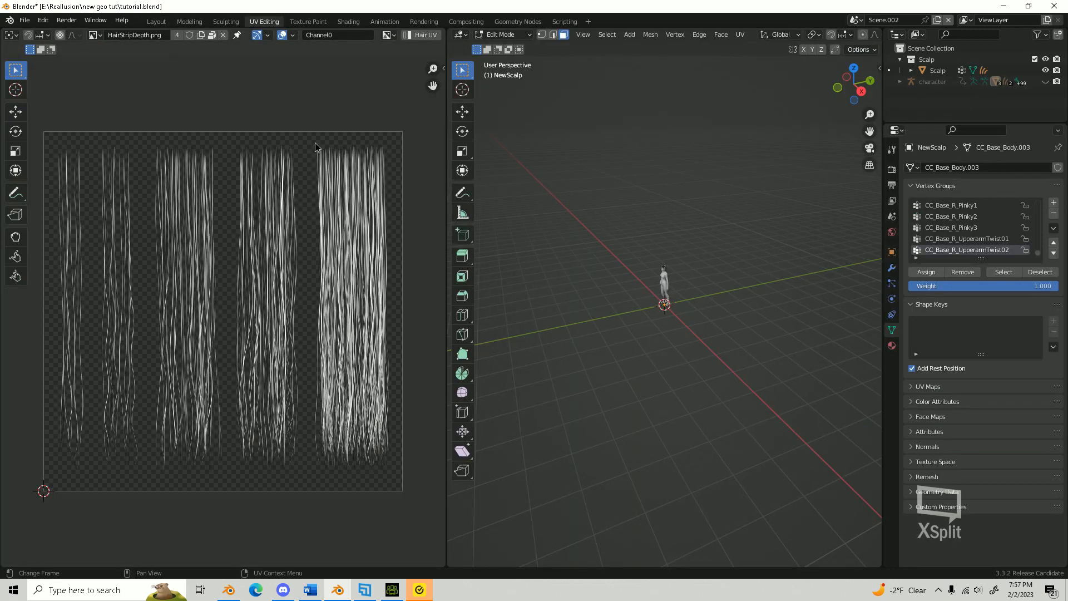
mouse_move(324, 369)
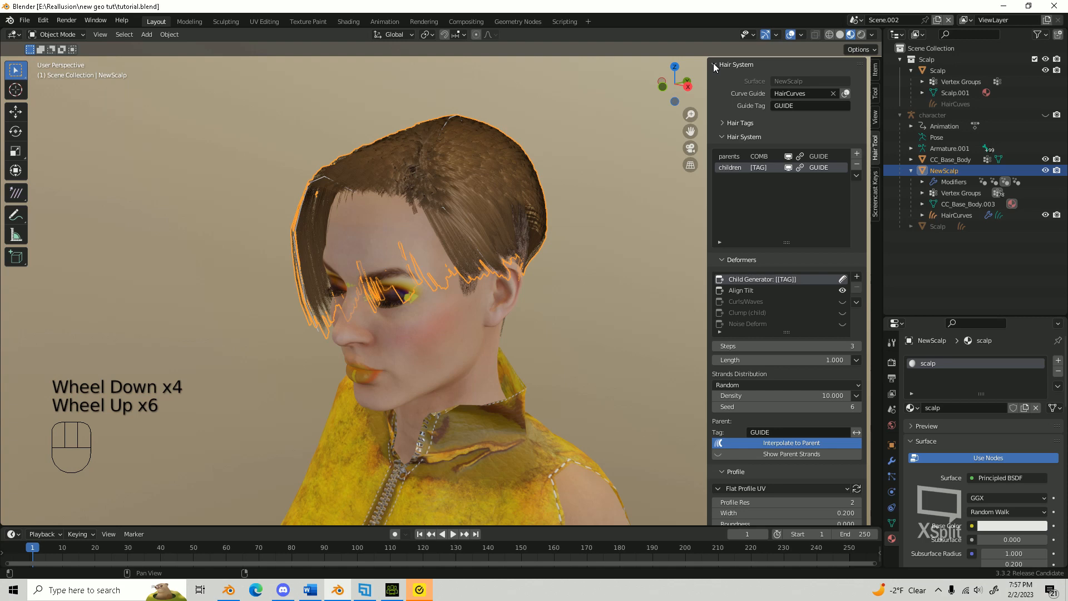
Step: Convert the hair system to the NewScalp_short_hair mesh with HairMatAniso via Hair Operators
click(737, 65)
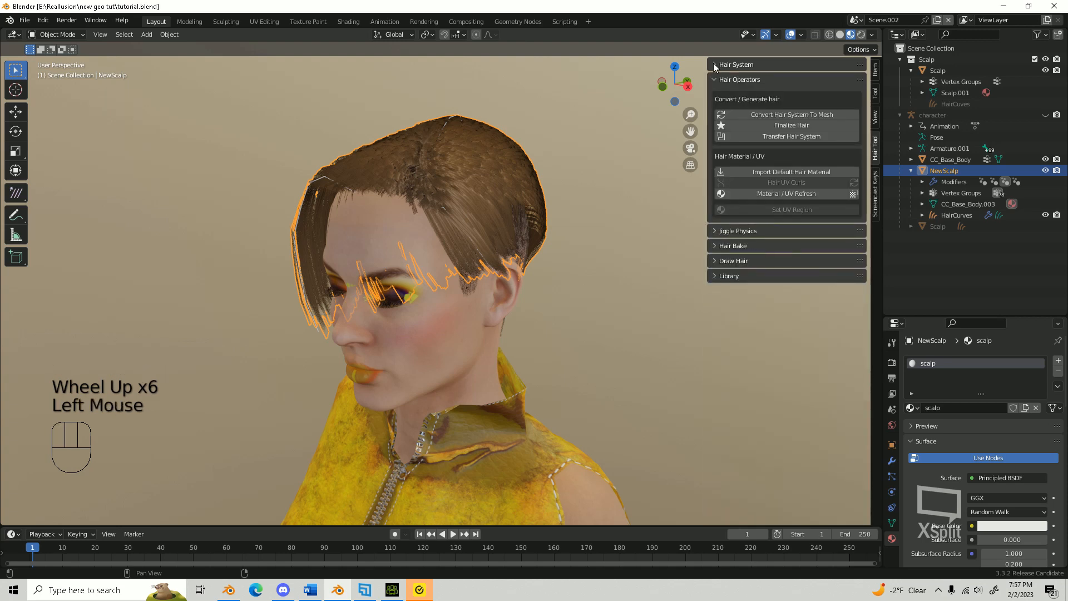
mouse_move(792, 114)
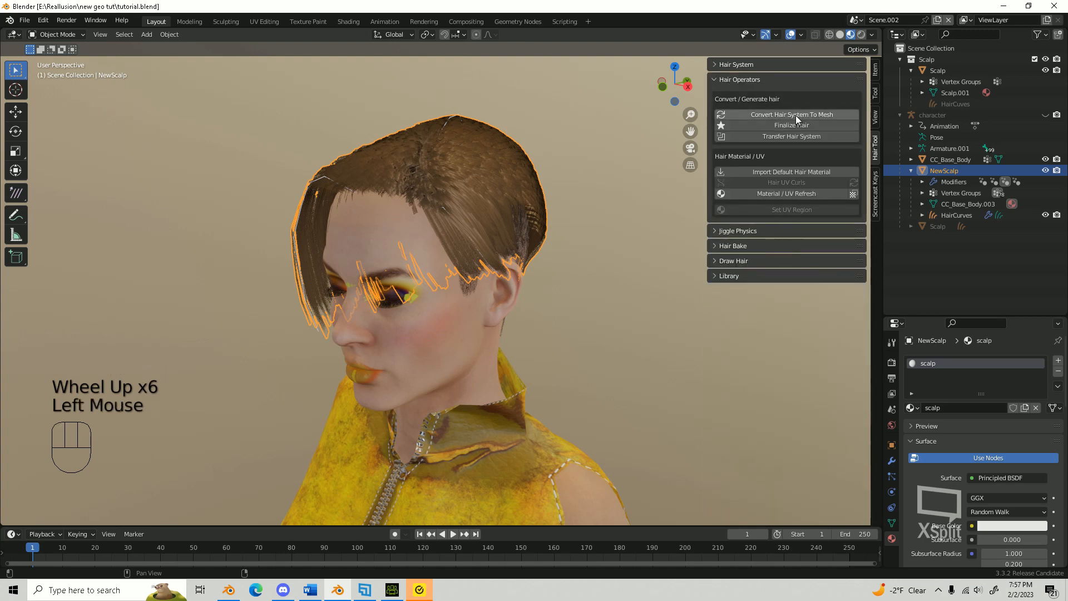
click(791, 115)
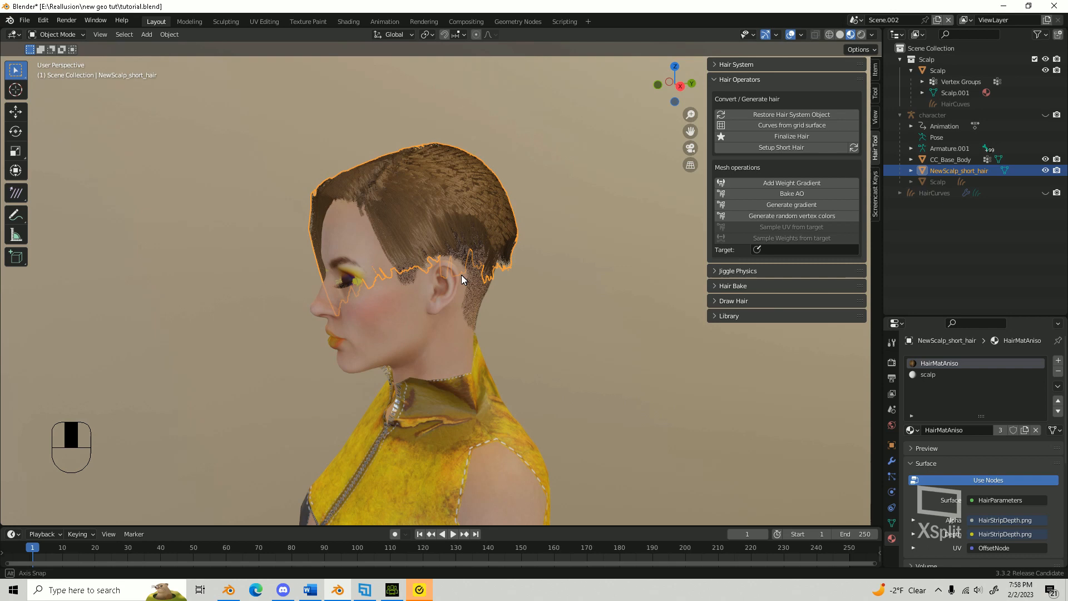
Step: Check the hair mesh statistics in Edit Mode, then show HairMatAniso's nodes in Shading
click(57, 35)
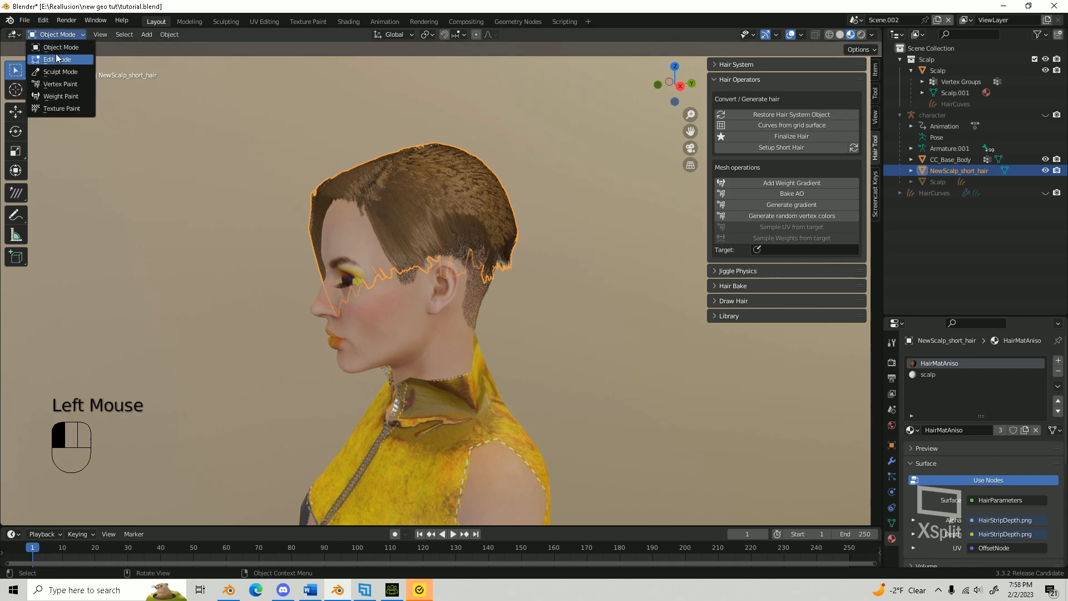
click(57, 59)
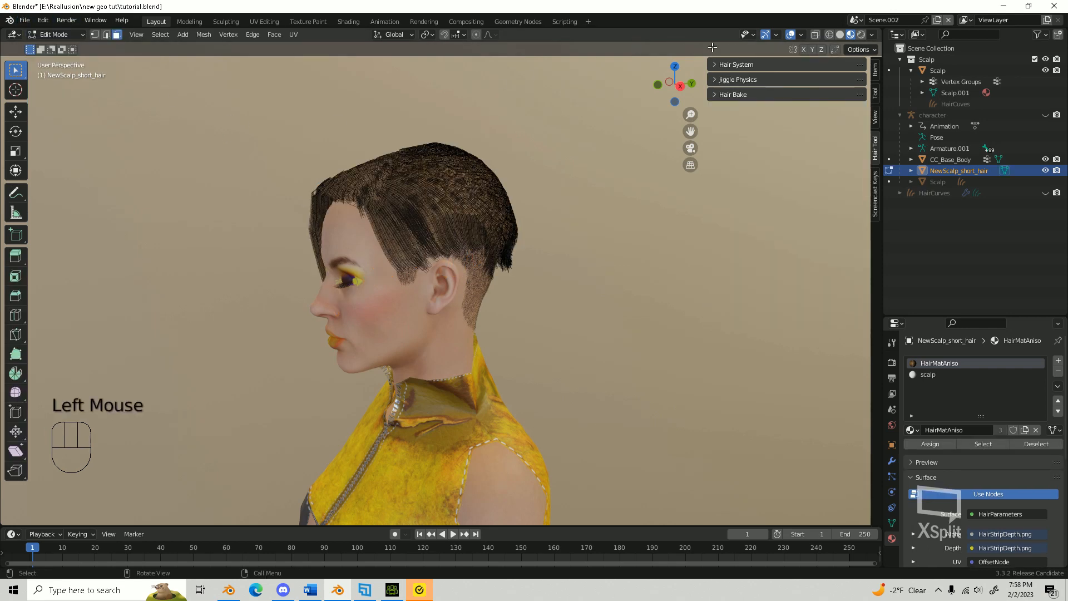
click(801, 35)
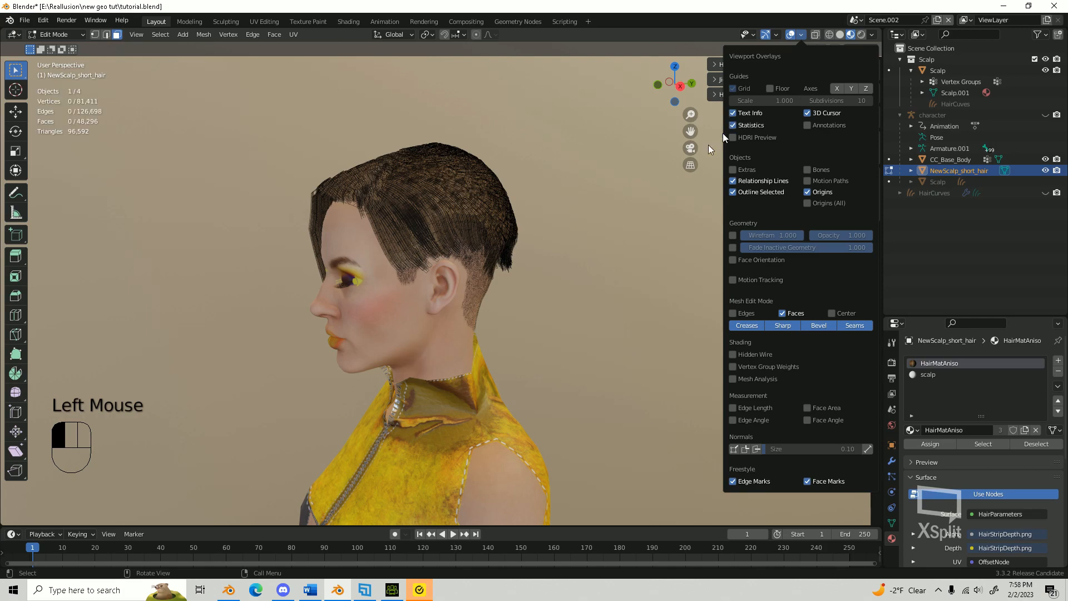
key(a)
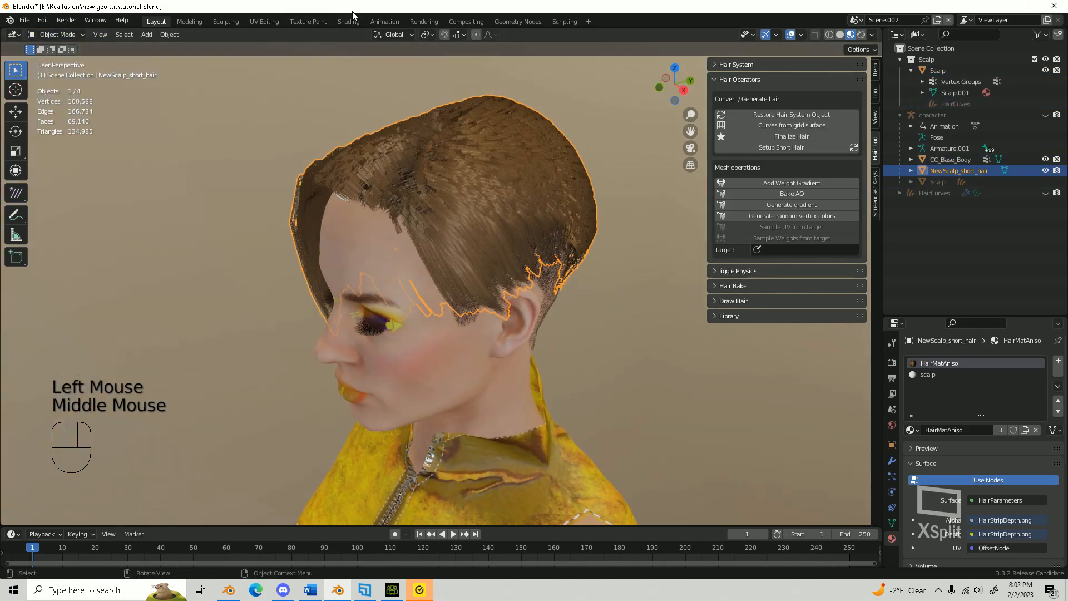
click(348, 21)
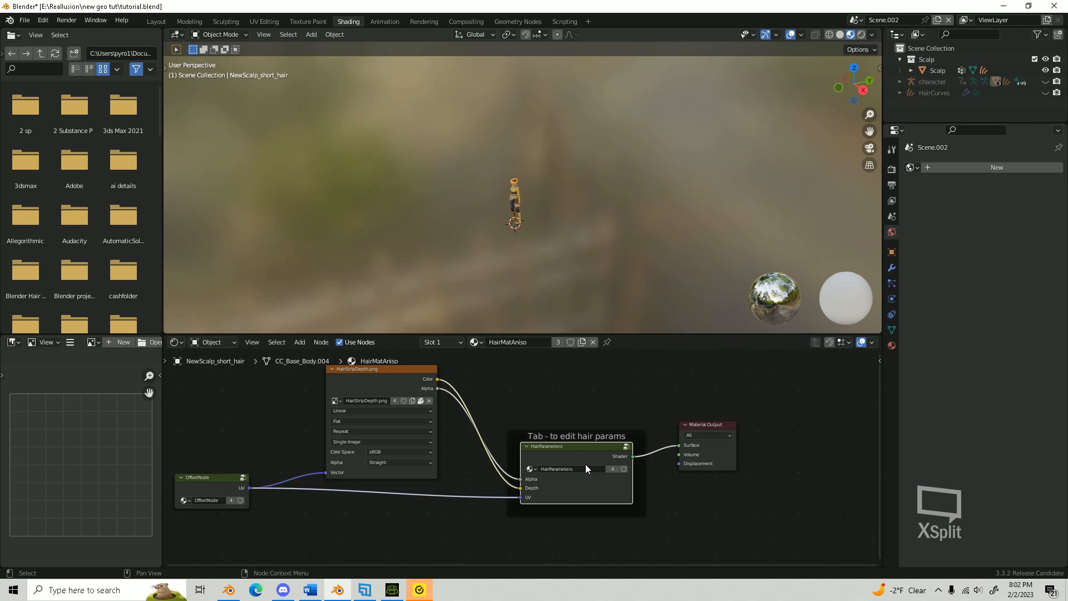